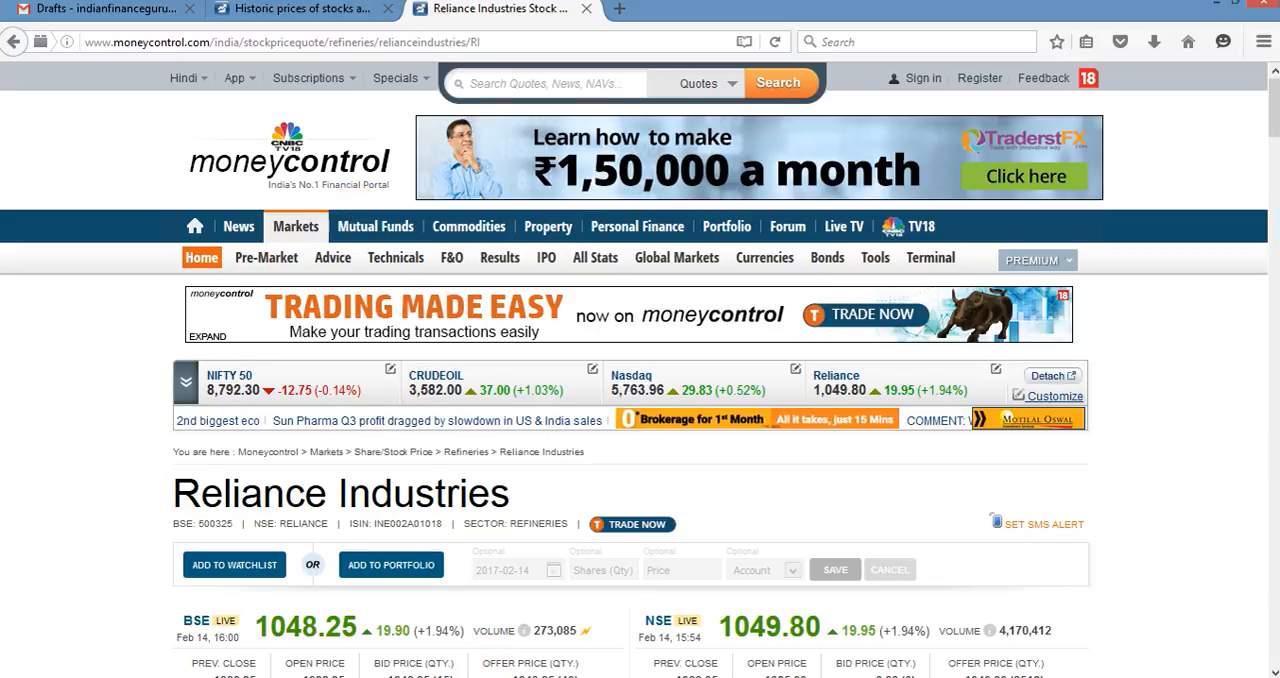
# Step: Return to Reliance's moneycontrol stock quote page and scroll down its content
pyautogui.click(300, 8)
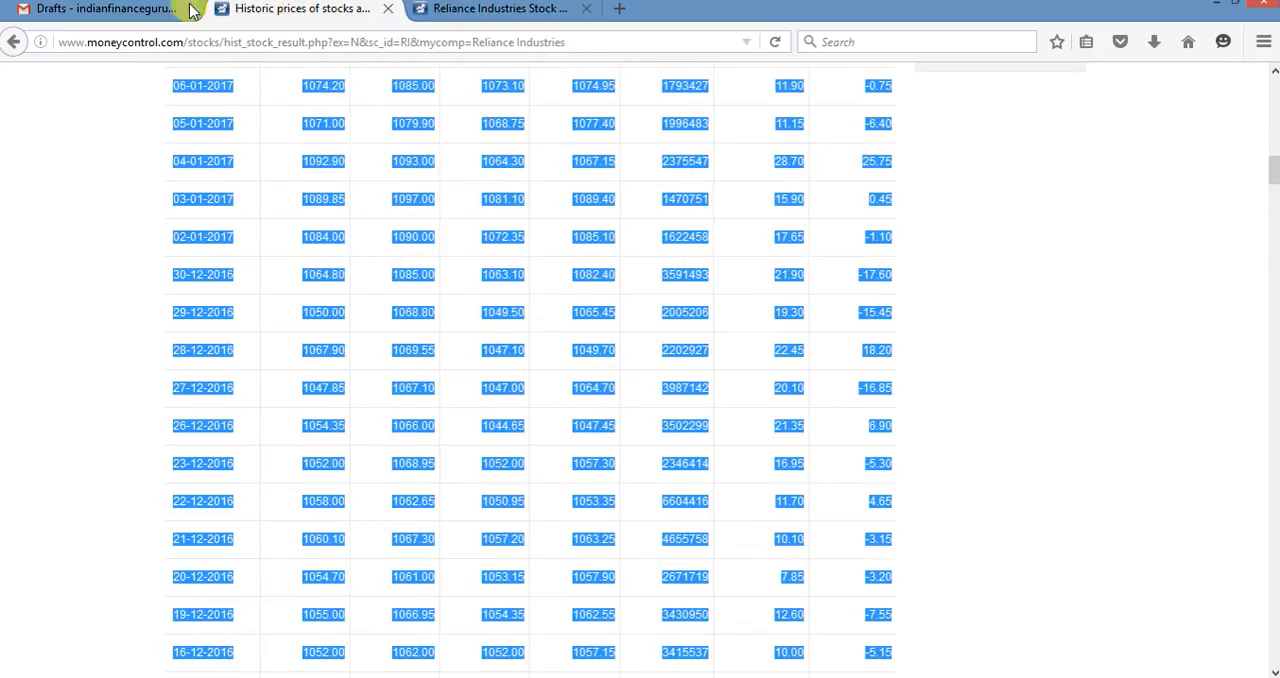
pyautogui.click(1078, 192)
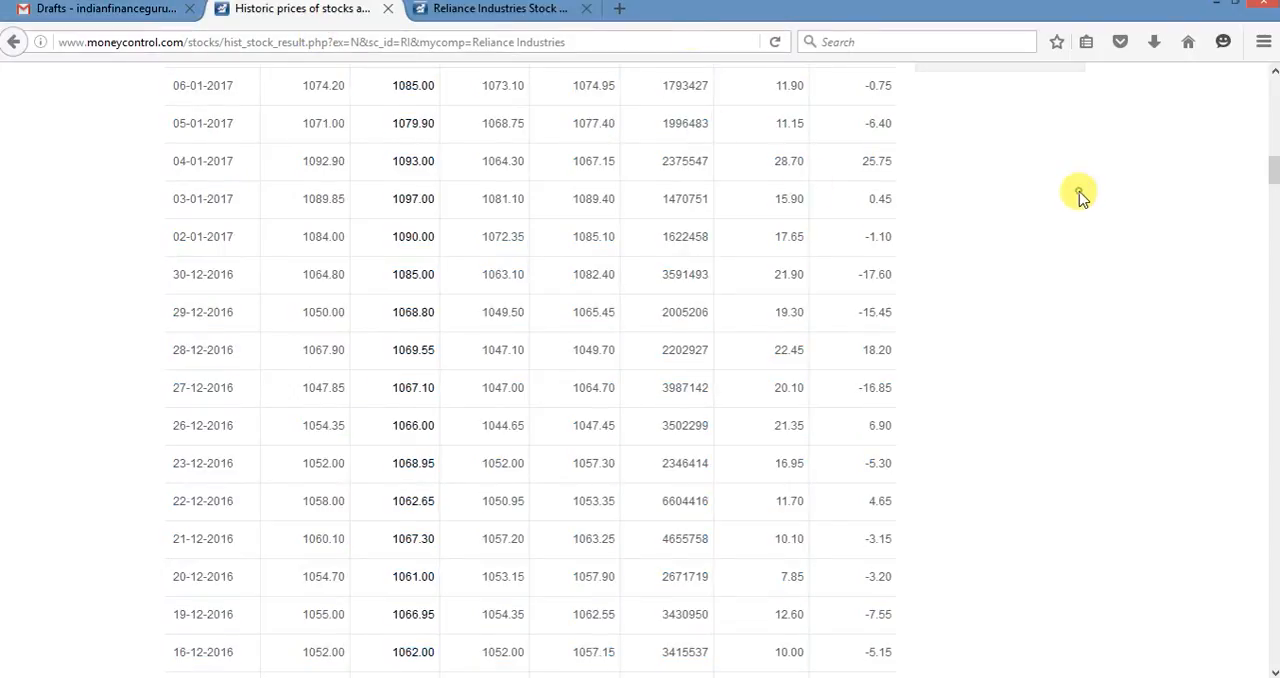
pyautogui.click(500, 8)
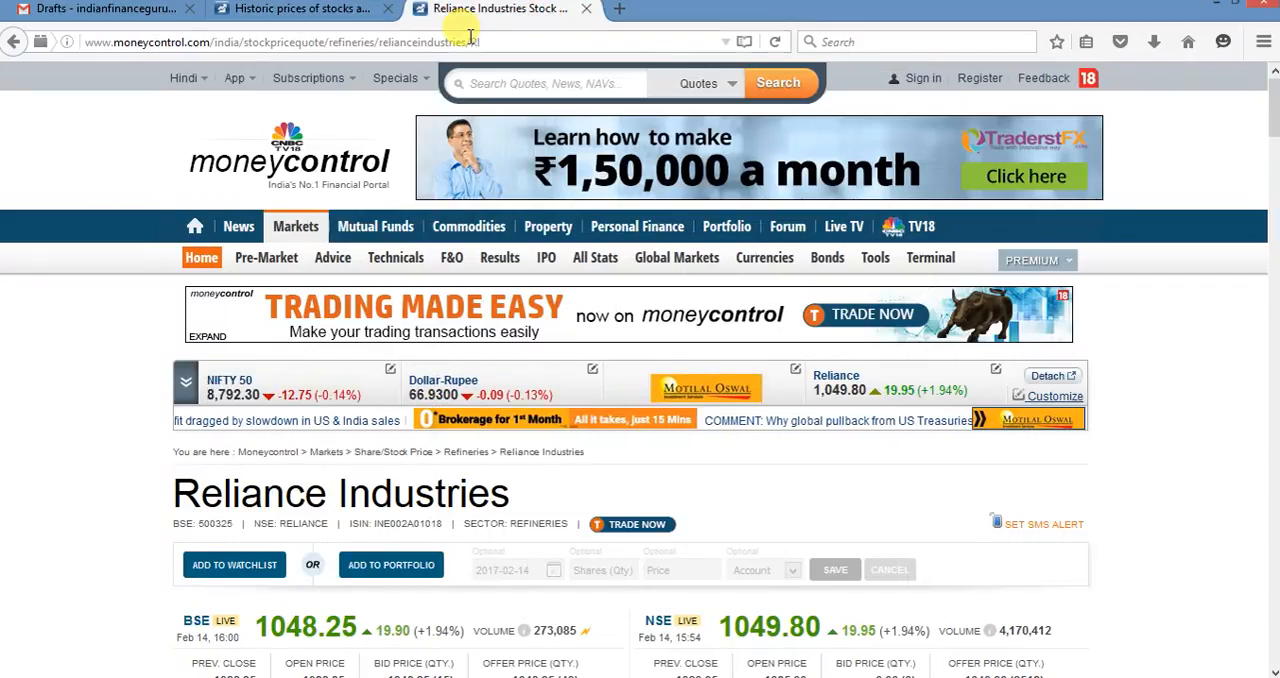
pyautogui.click(475, 41)
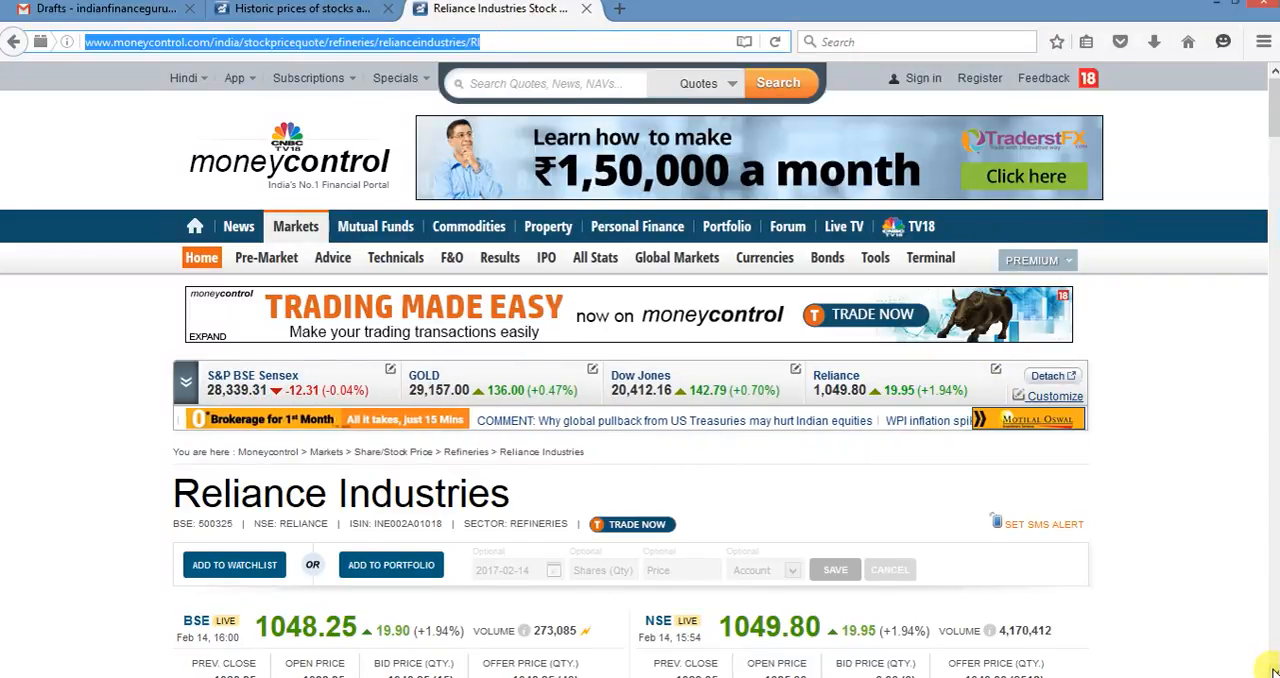
pyautogui.scroll(-3)
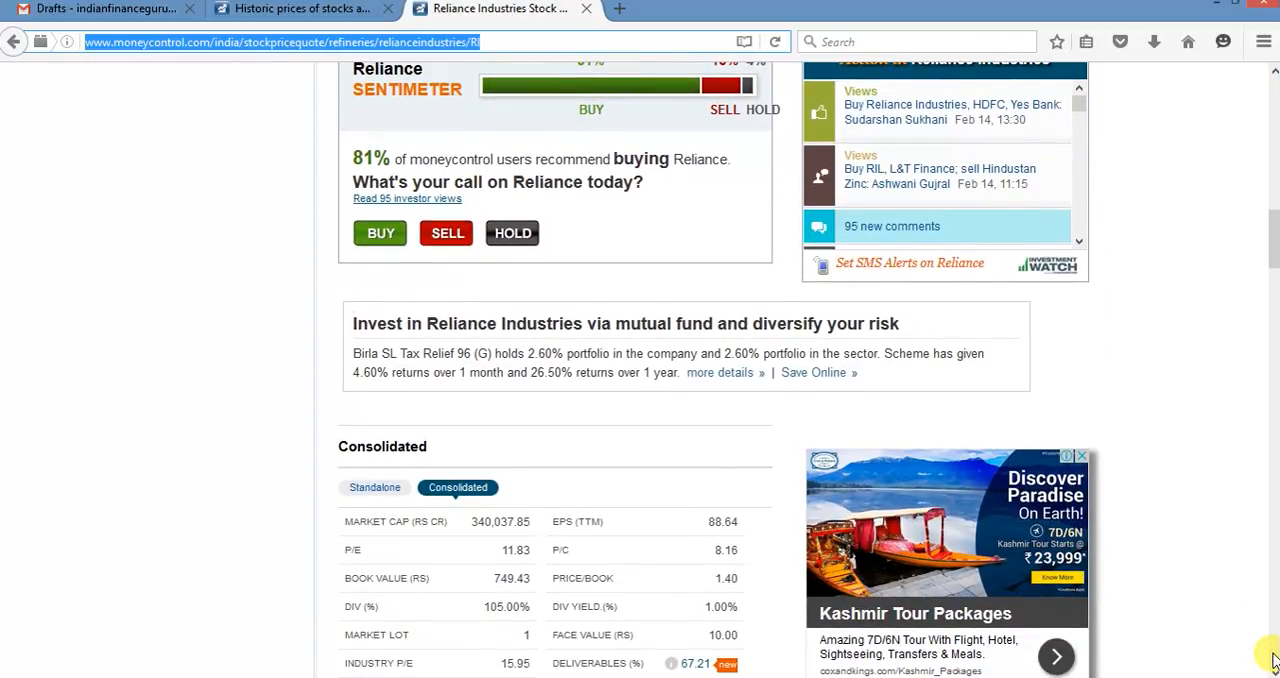
pyautogui.scroll(-3)
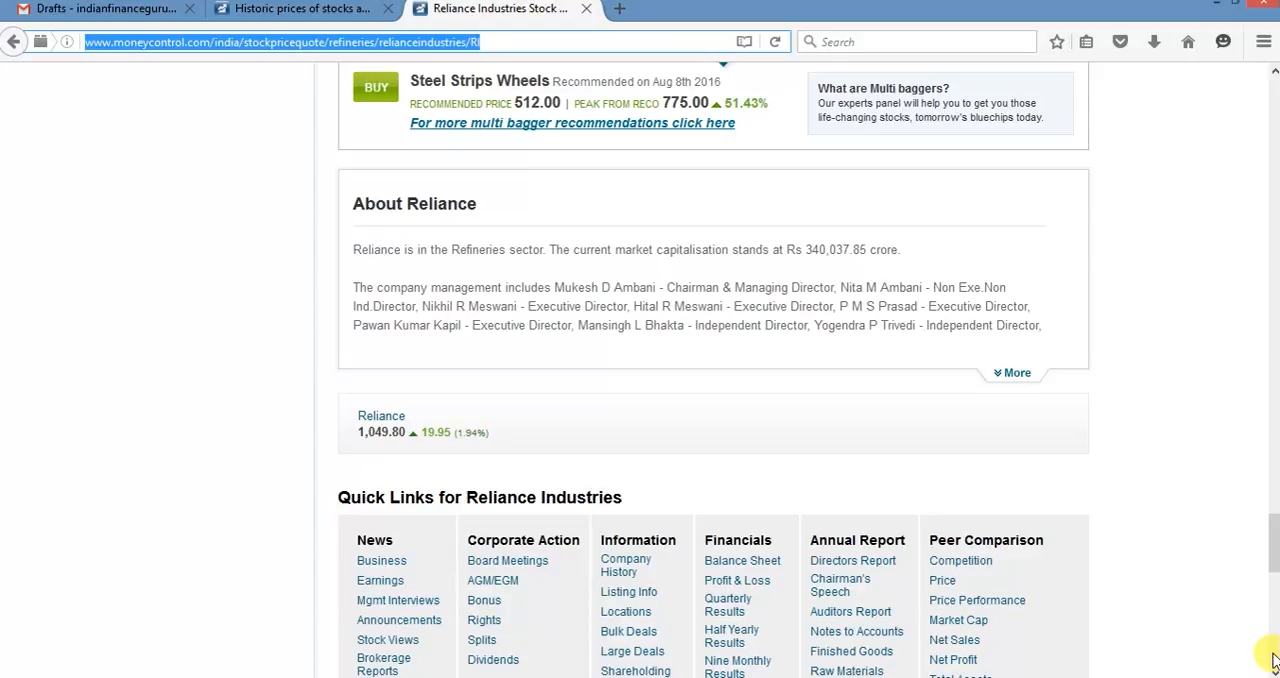
pyautogui.scroll(-3)
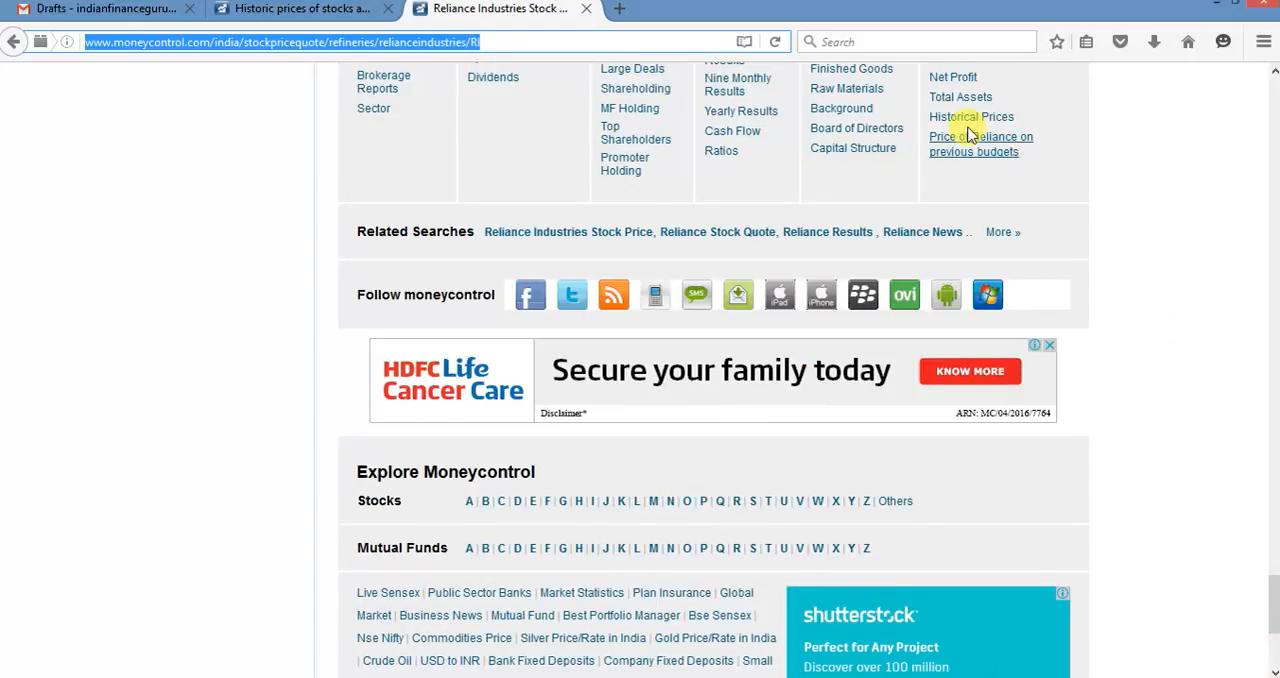
# Step: Load Reliance's historical daily prices for 01-Jan-2016 to 14-Feb-2017 and scroll through the results
pyautogui.click(971, 117)
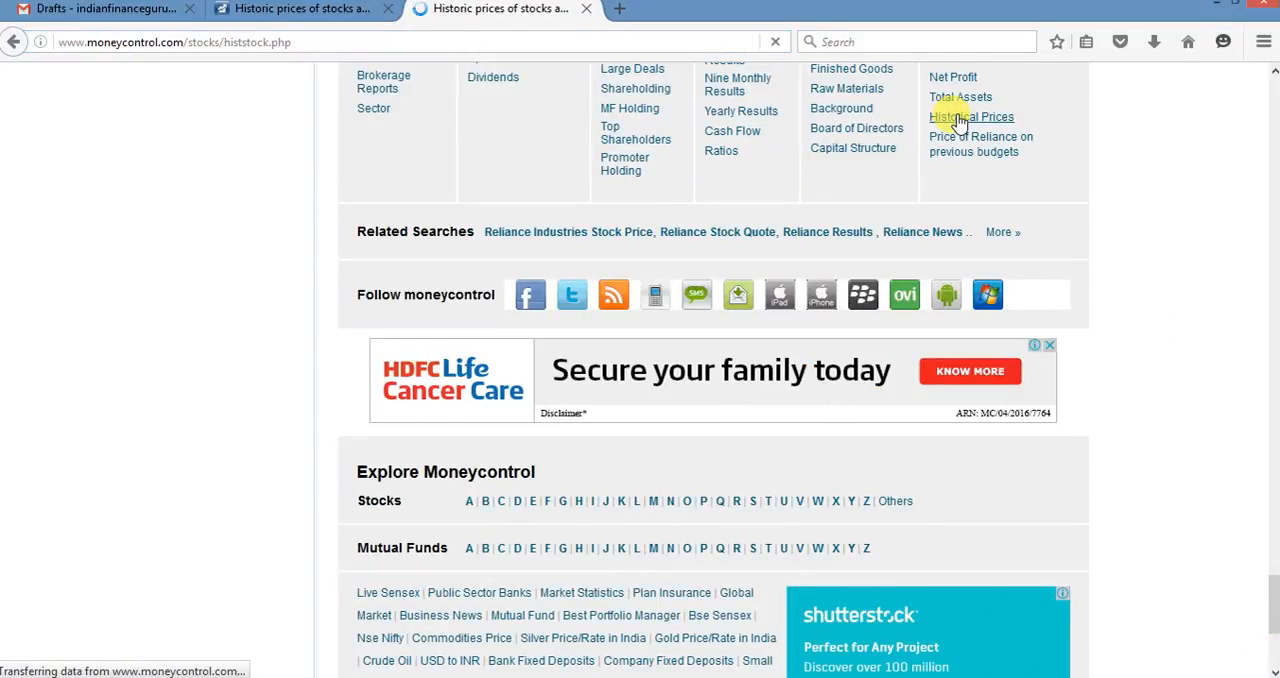
pyautogui.click(971, 117)
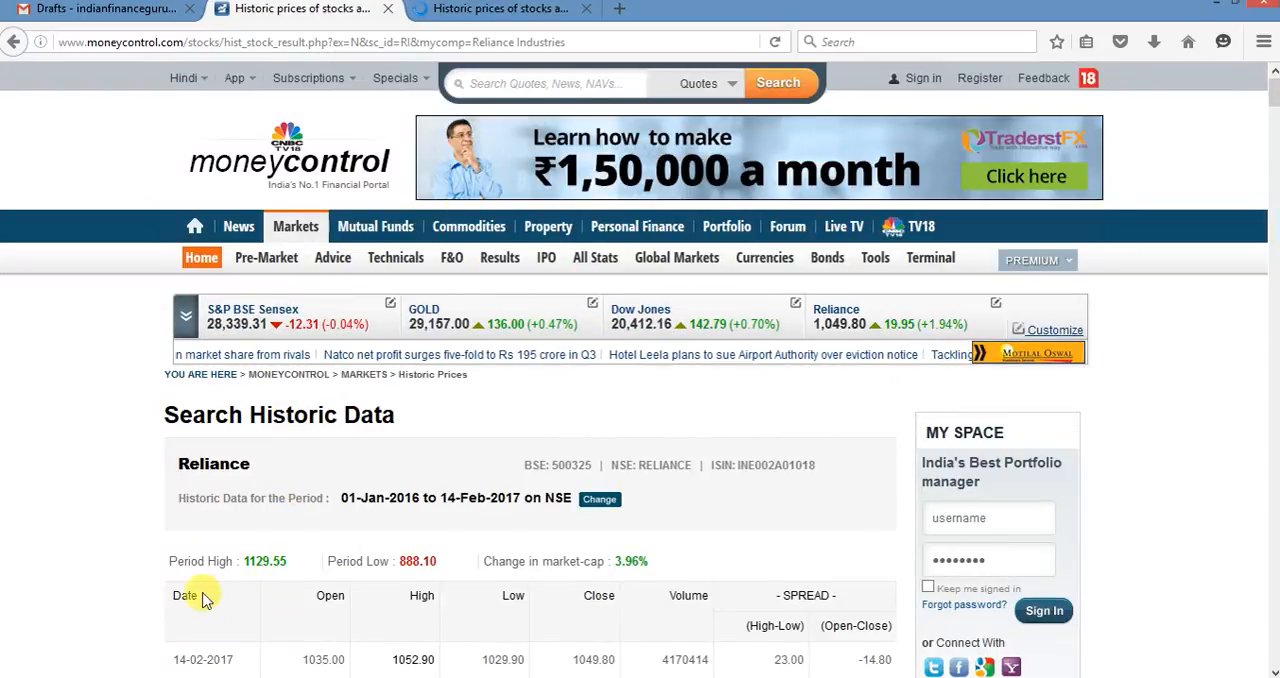
pyautogui.scroll(-3)
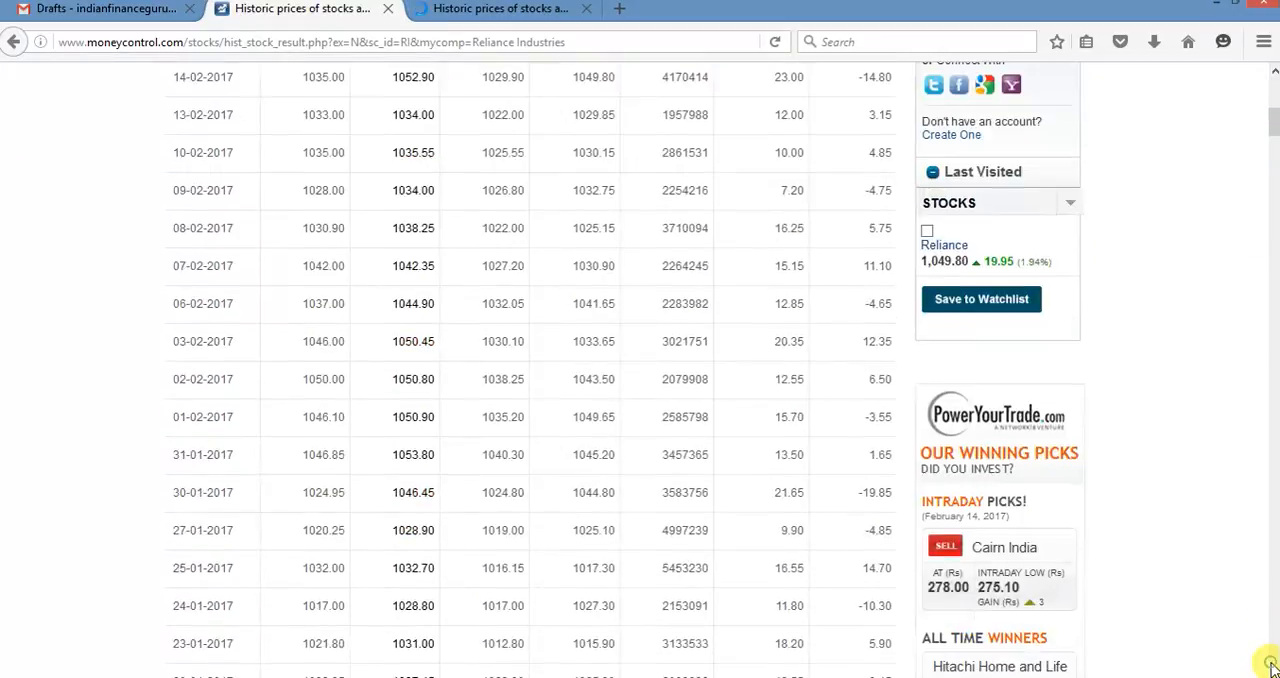
pyautogui.scroll(-3)
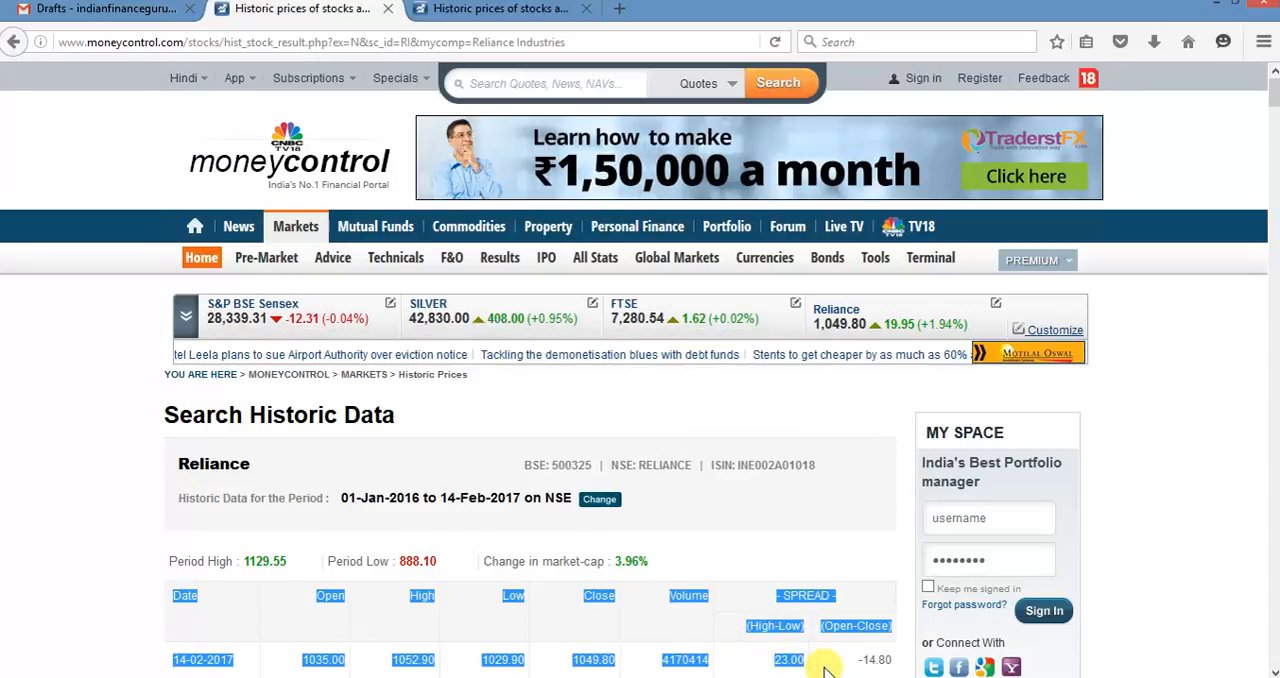
pyautogui.scroll(-3)
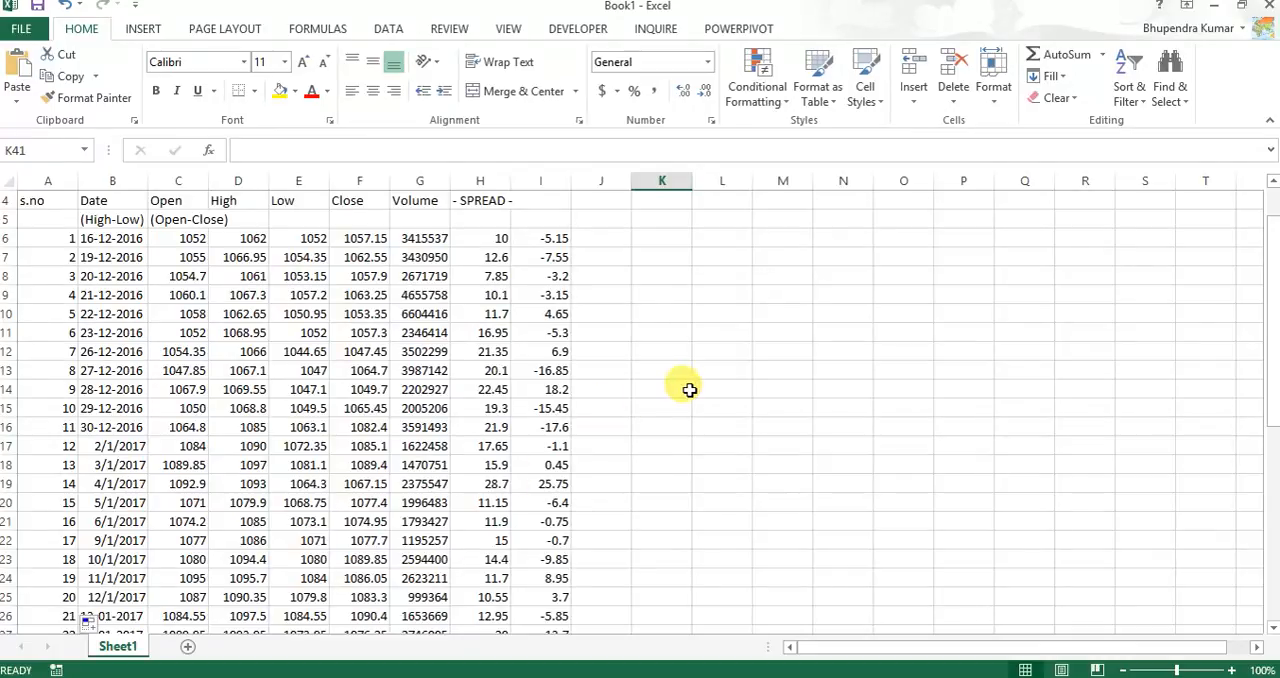
# Step: Select the Date, Open, High, Low and Close range B6:F47 for 42 trading days
pyautogui.click(661, 389)
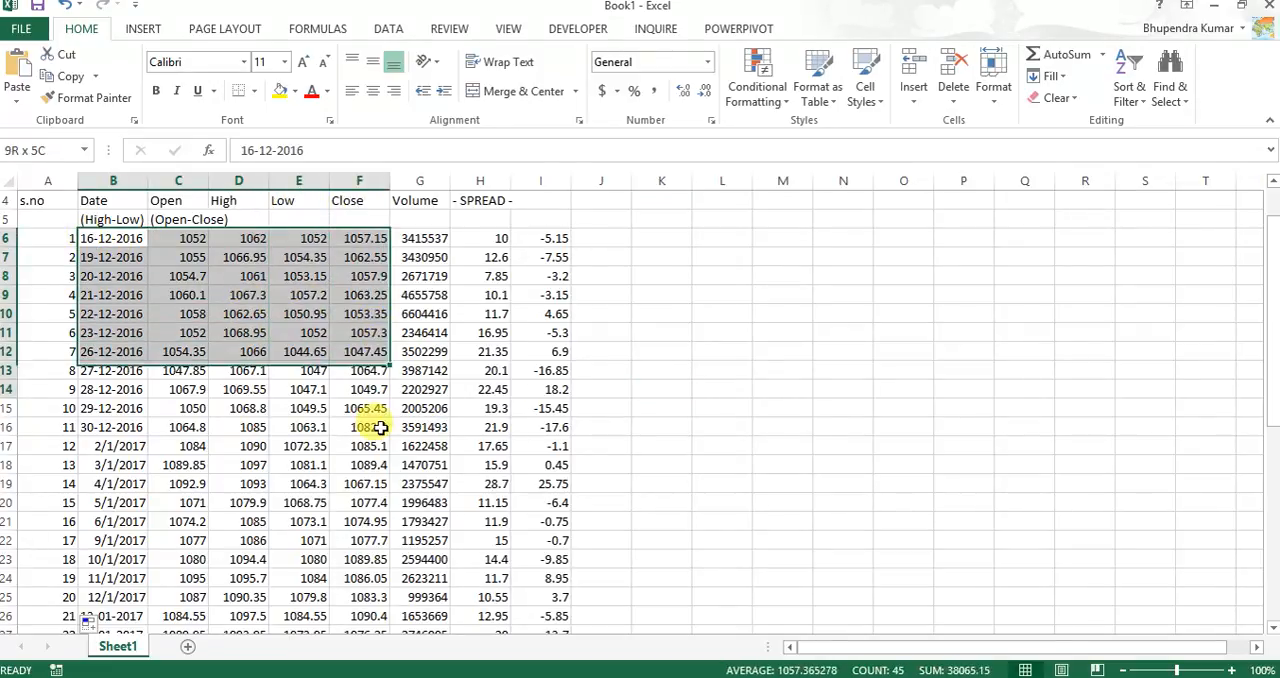
pyautogui.scroll(-3)
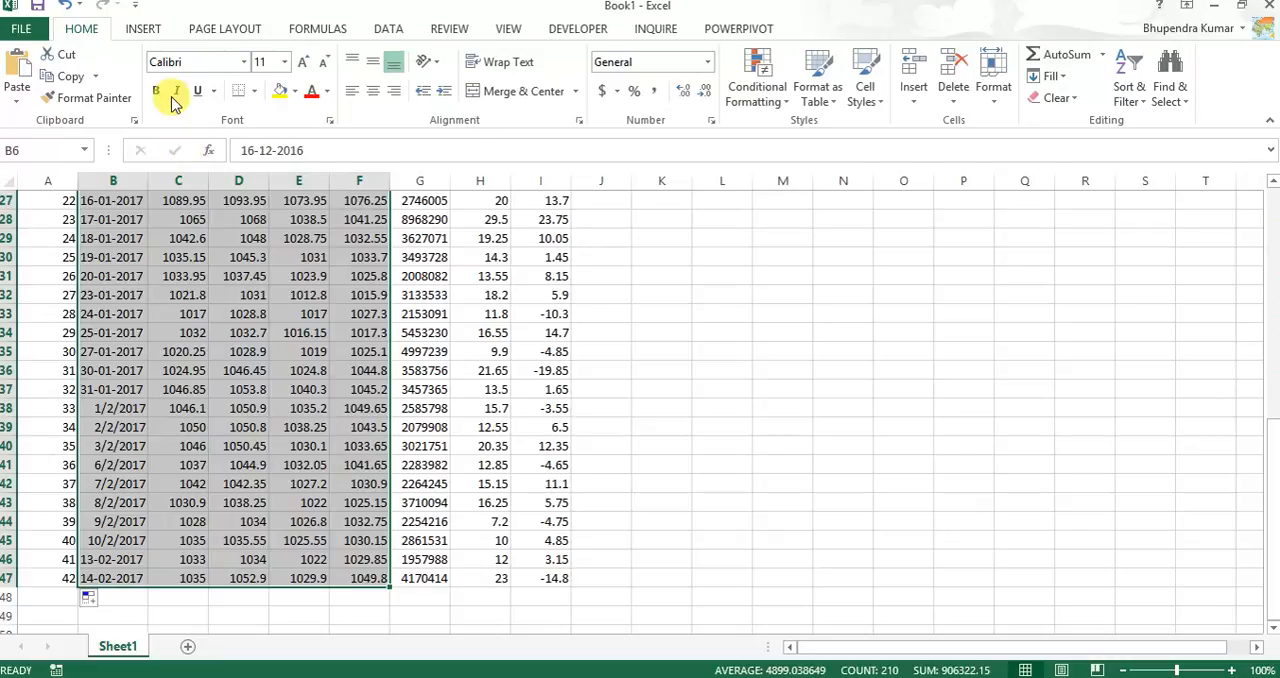
pyautogui.click(142, 28)
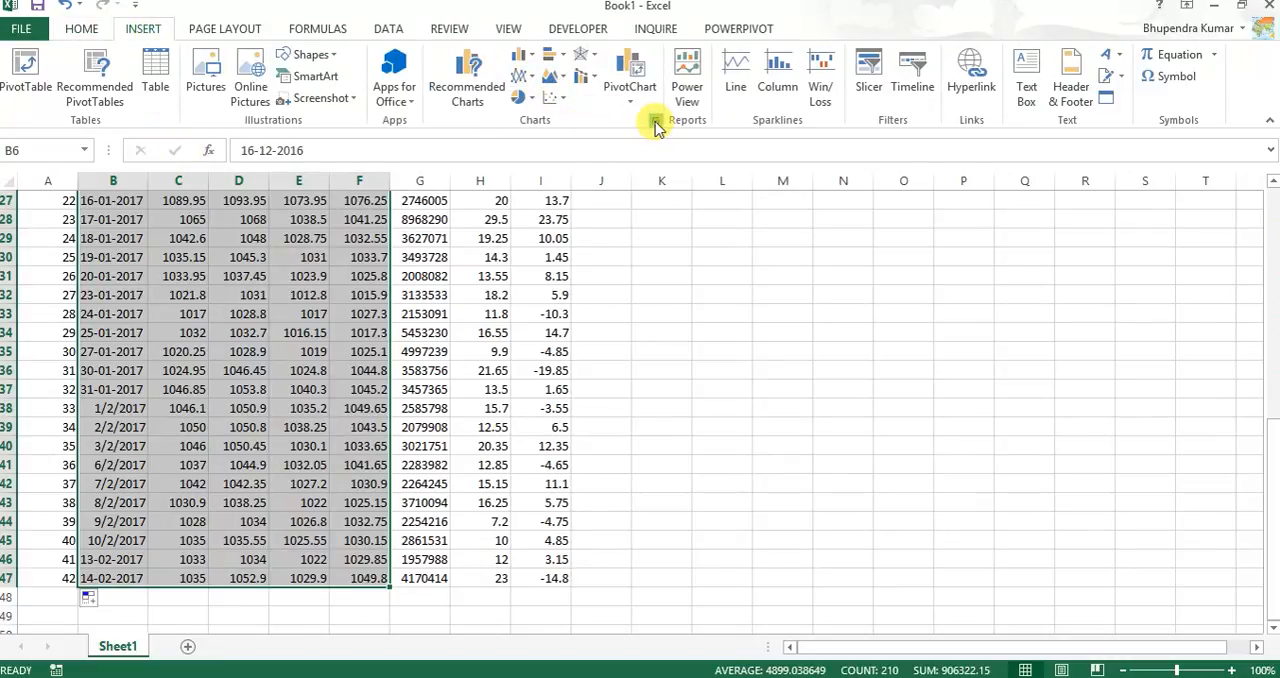
# Step: Insert an Open-High-Low-Close stock chart from All Charts > Stock in the chart dialog
pyautogui.click(657, 120)
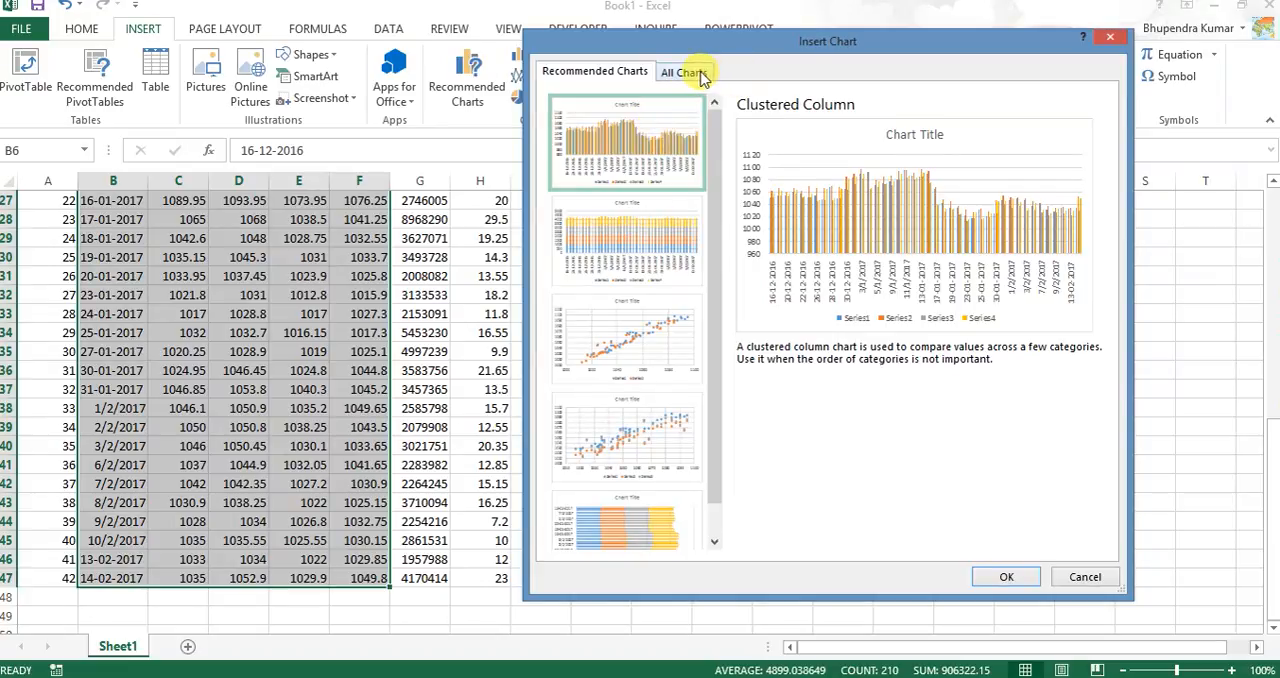
pyautogui.click(683, 71)
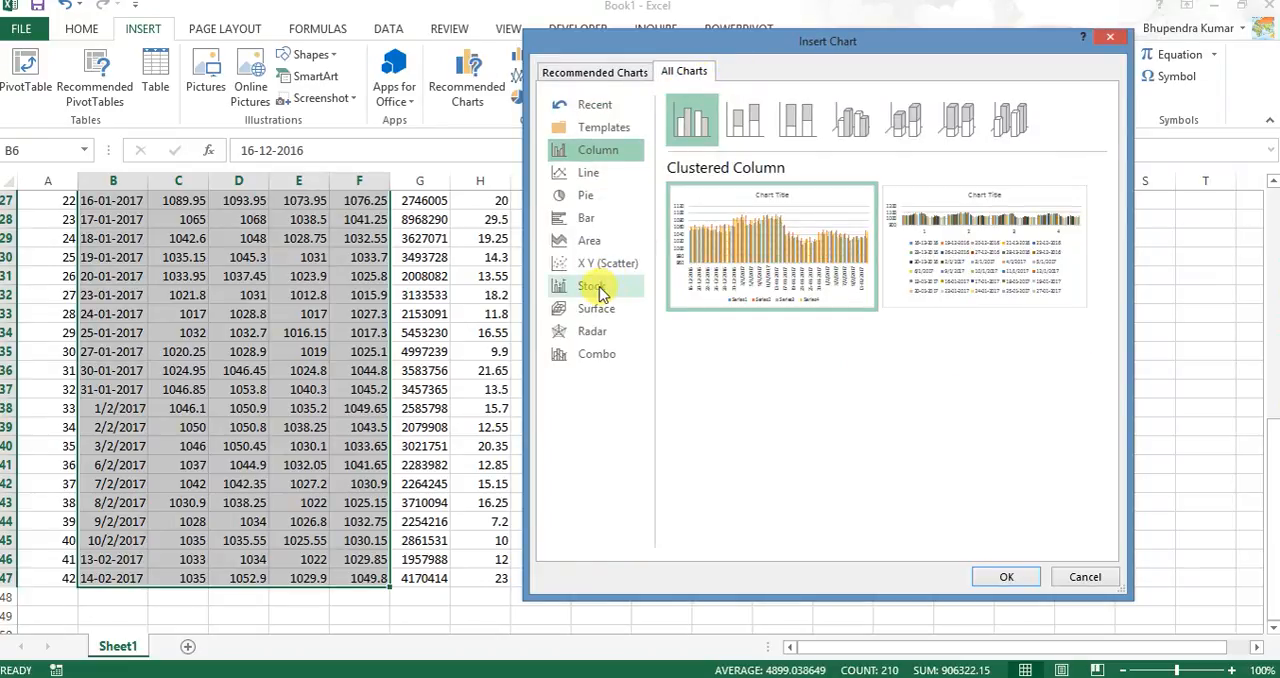
pyautogui.click(591, 285)
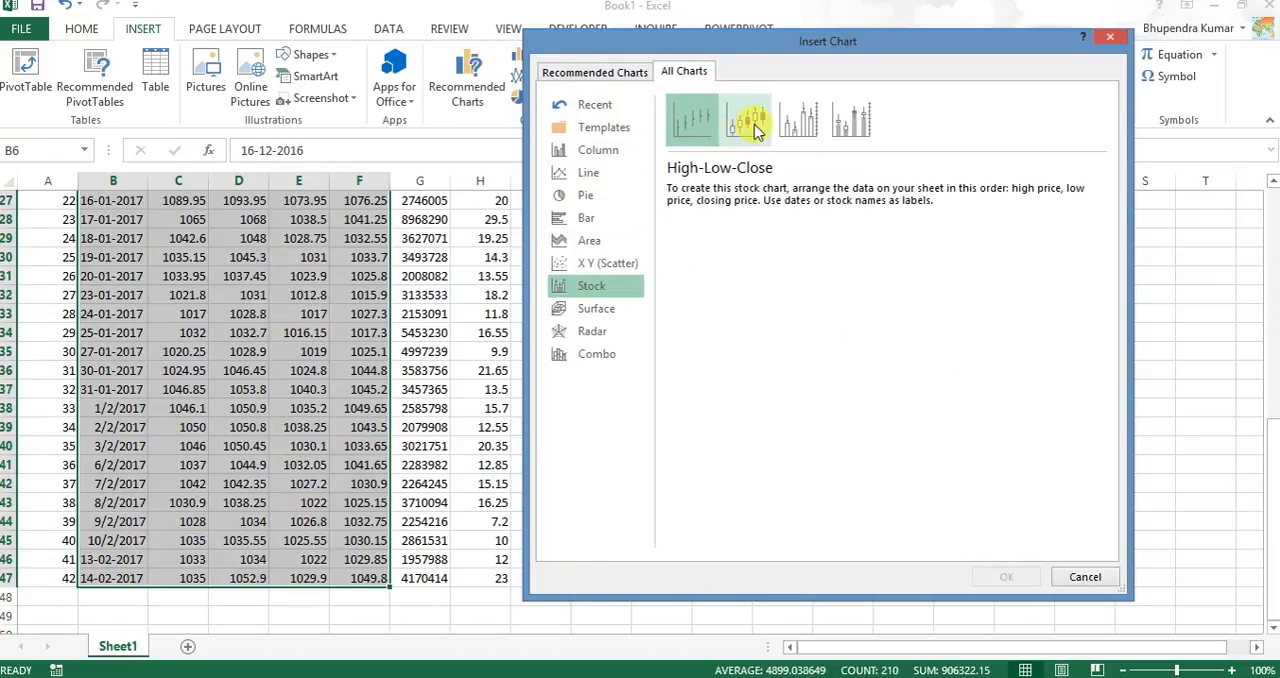
pyautogui.moveTo(748, 119)
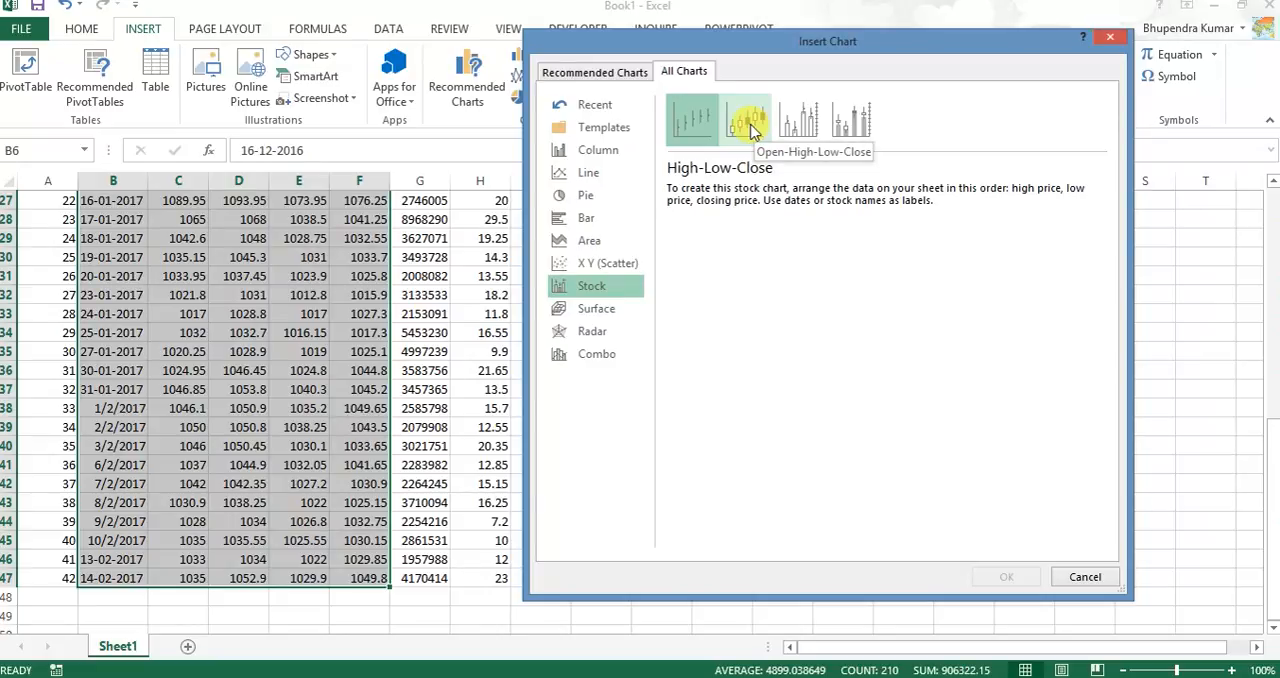
pyautogui.click(746, 119)
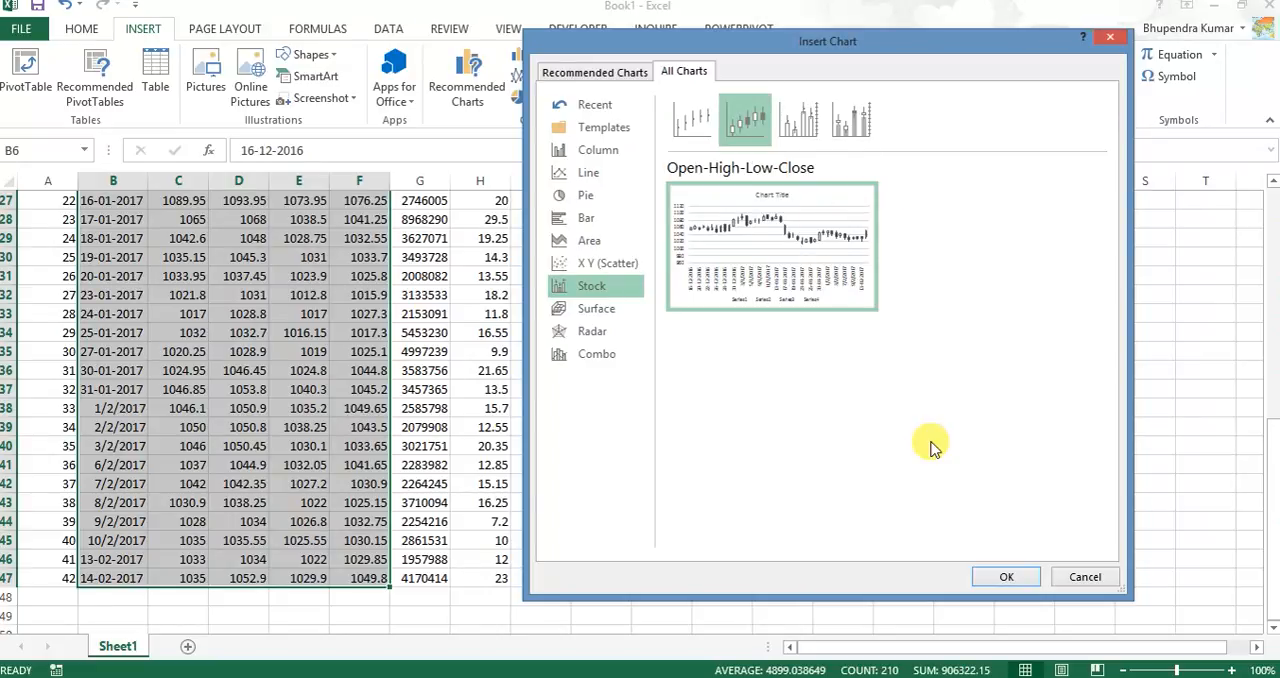
pyautogui.click(1006, 576)
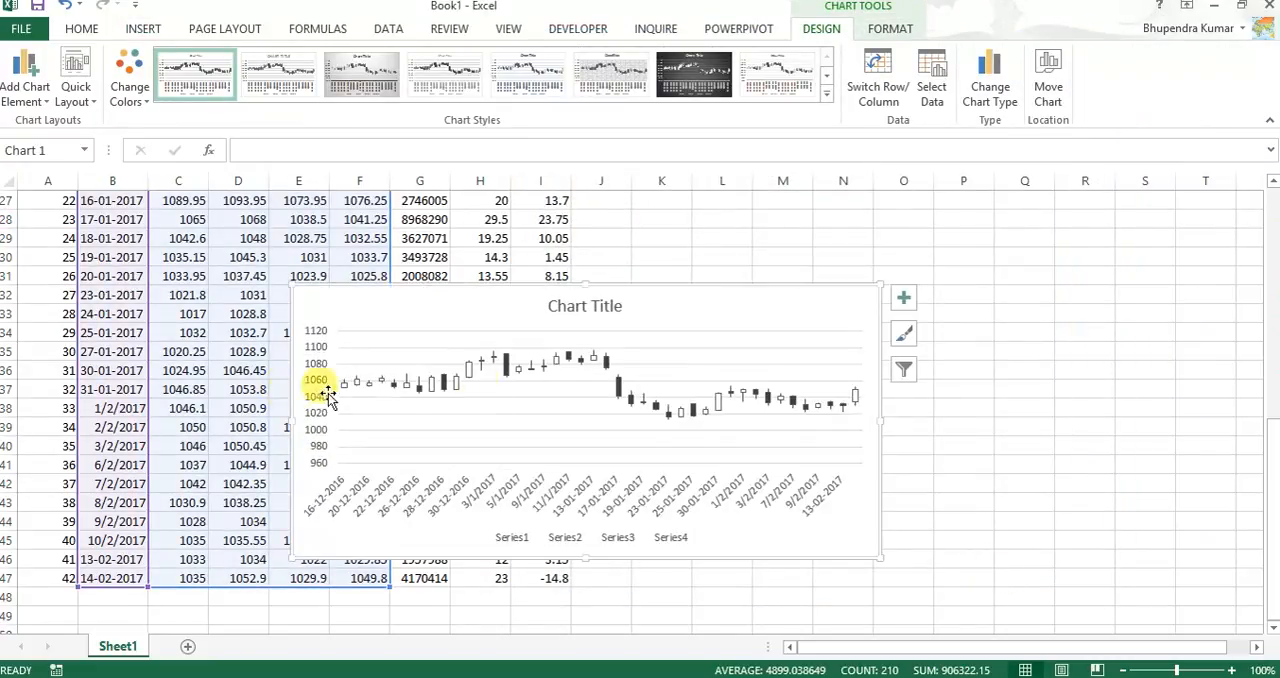
pyautogui.moveTo(880, 417)
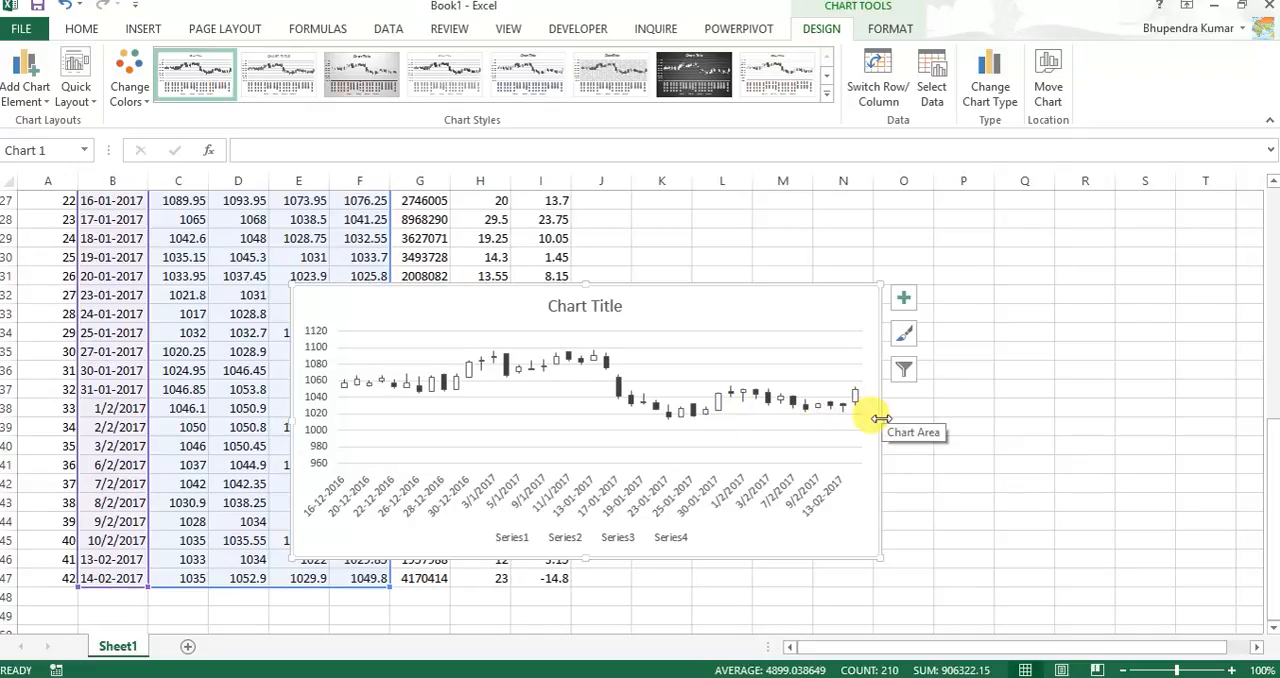
pyautogui.moveTo(878, 417); pyautogui.dragTo(1150, 417)
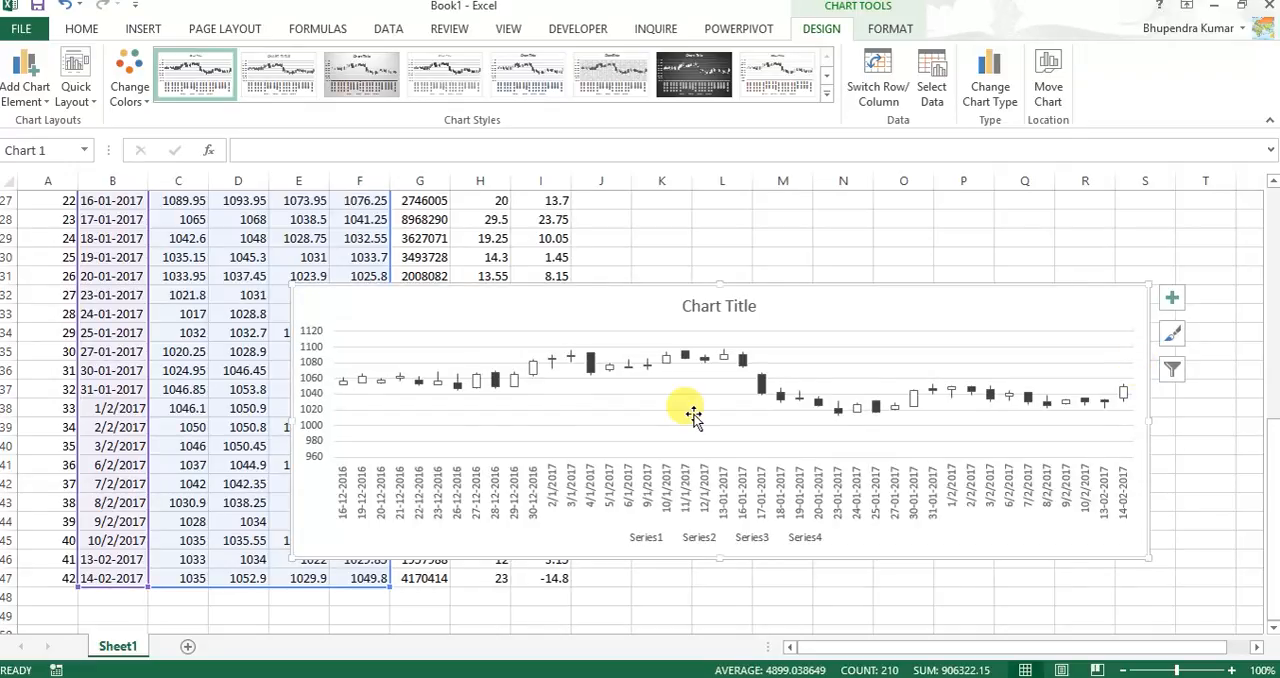
pyautogui.moveTo(475, 385)
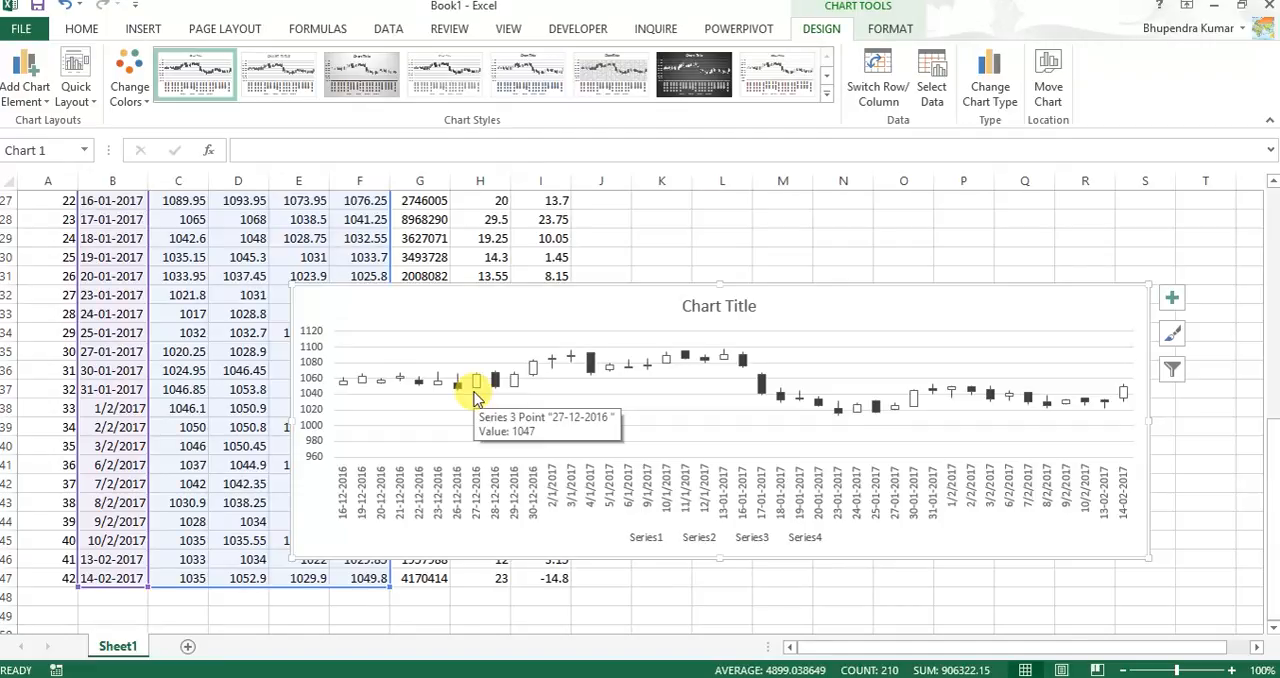
pyautogui.moveTo(512, 157)
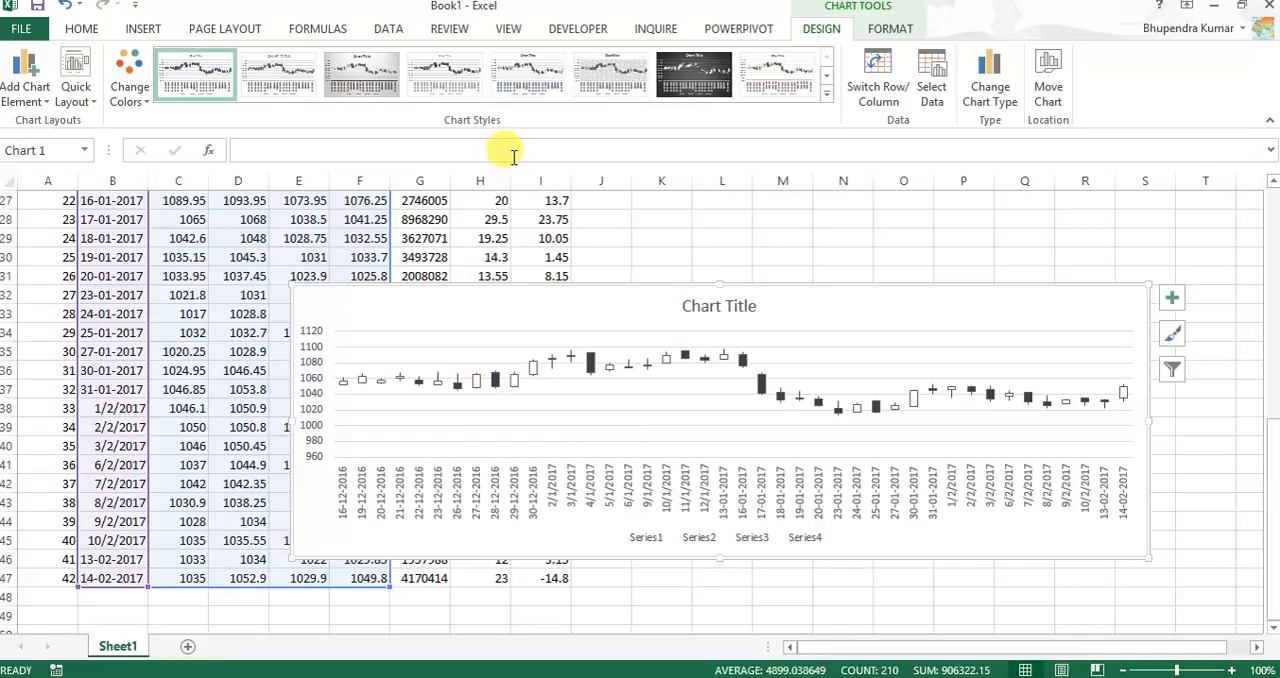
pyautogui.click(143, 28)
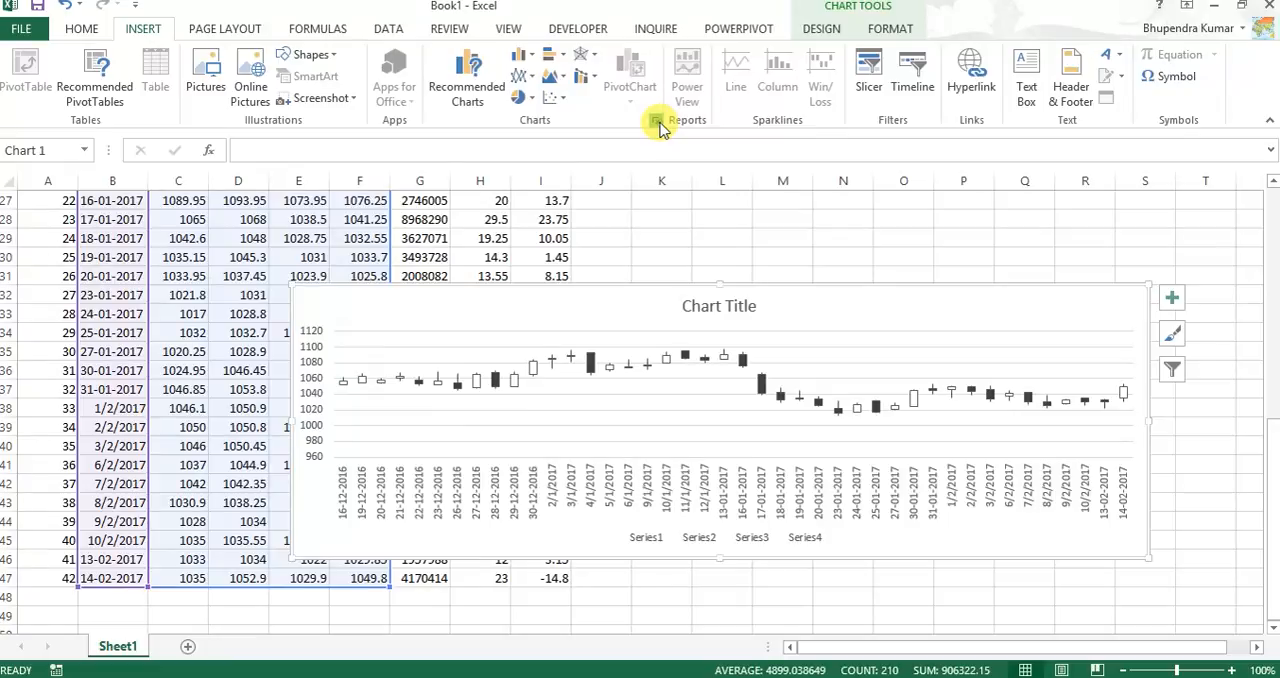
pyautogui.click(658, 119)
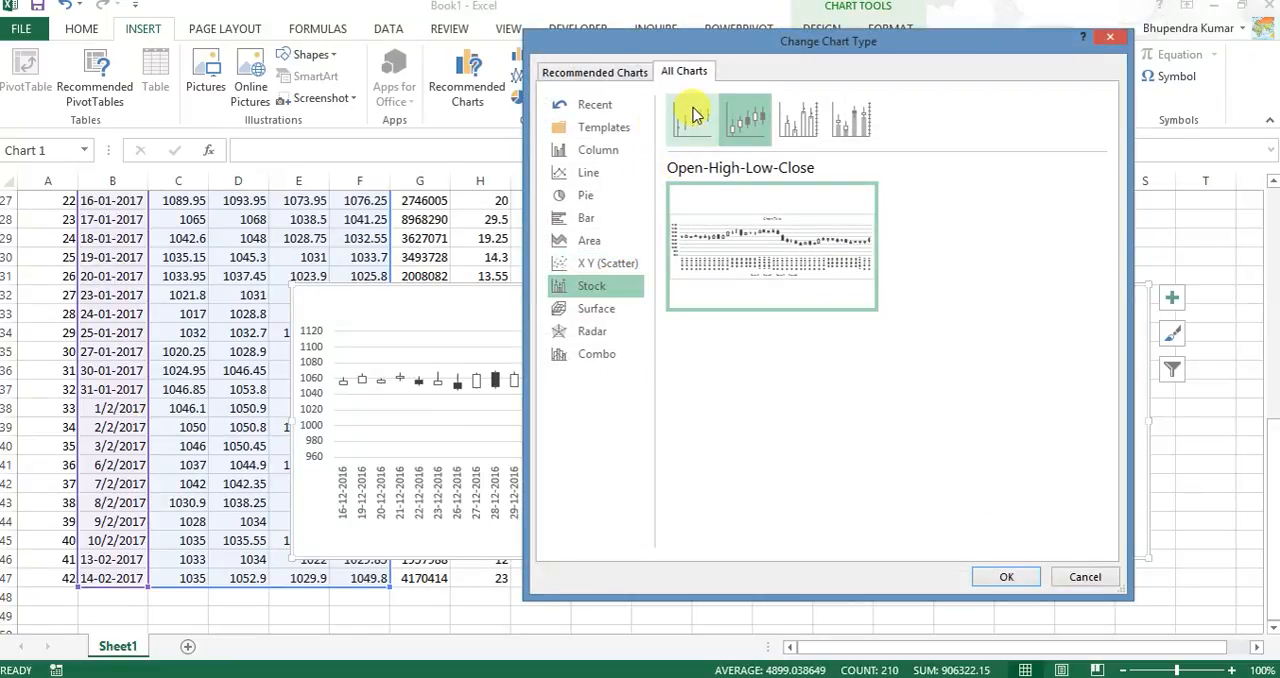
pyautogui.click(691, 118)
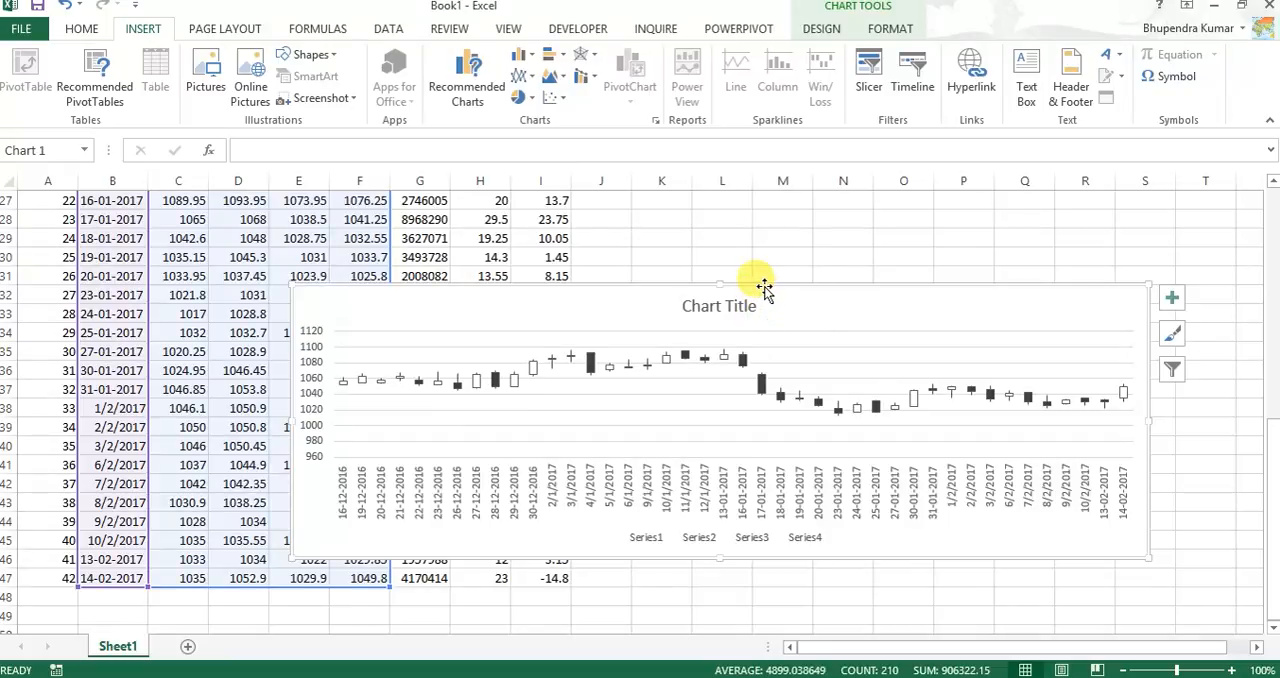
# Step: Cut the first candlestick stock chart off the sheet
pyautogui.rightClick(765, 290)
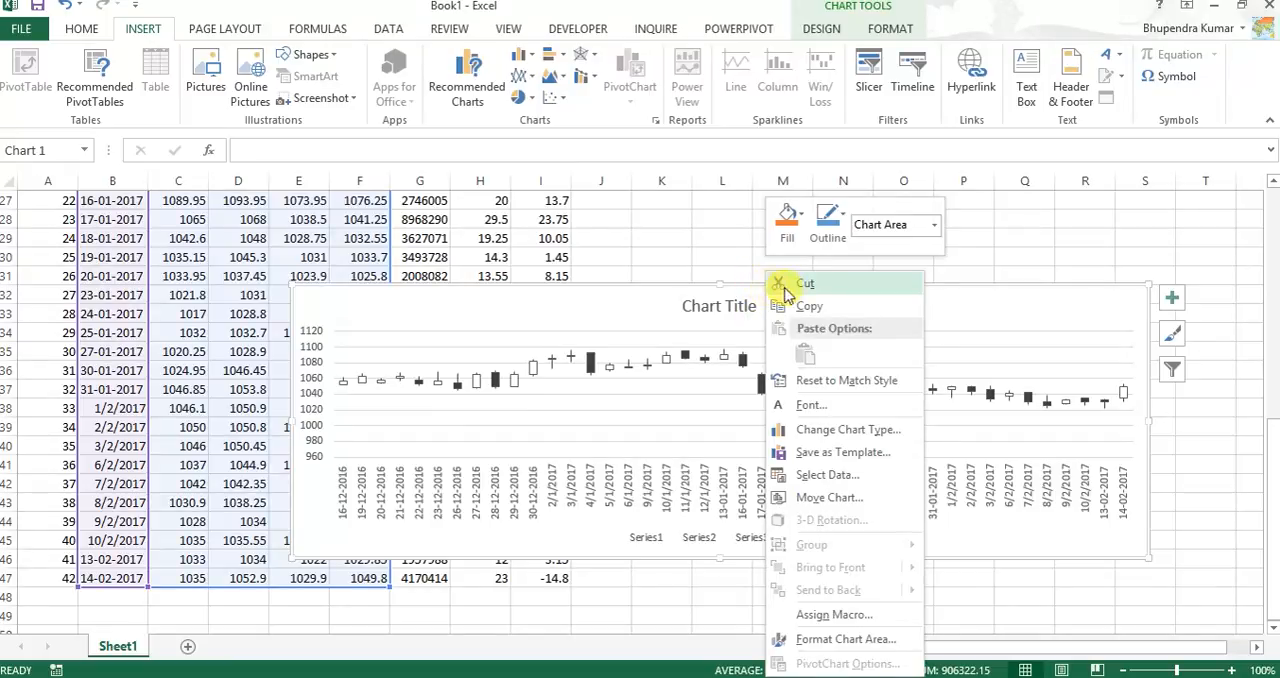
pyautogui.click(806, 283)
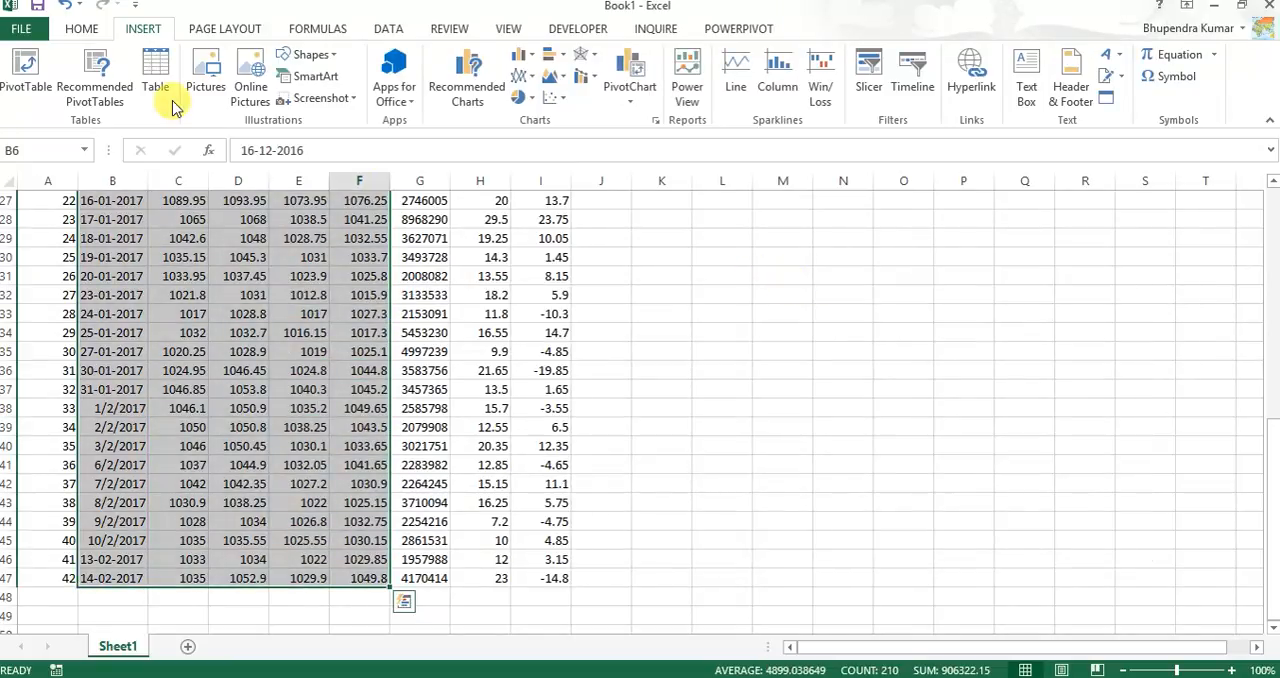
pyautogui.moveTo(655, 125)
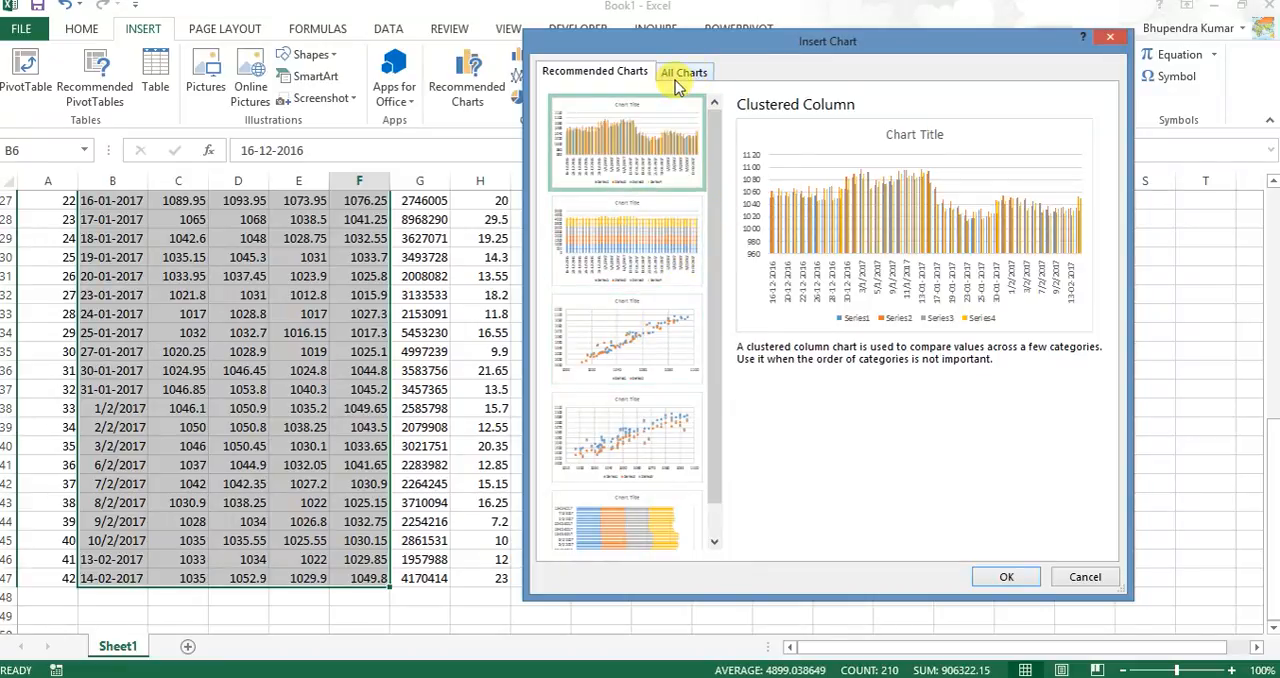
# Step: Compare the Stock chart variants, then insert the Open-High-Low-Close chart
pyautogui.click(684, 71)
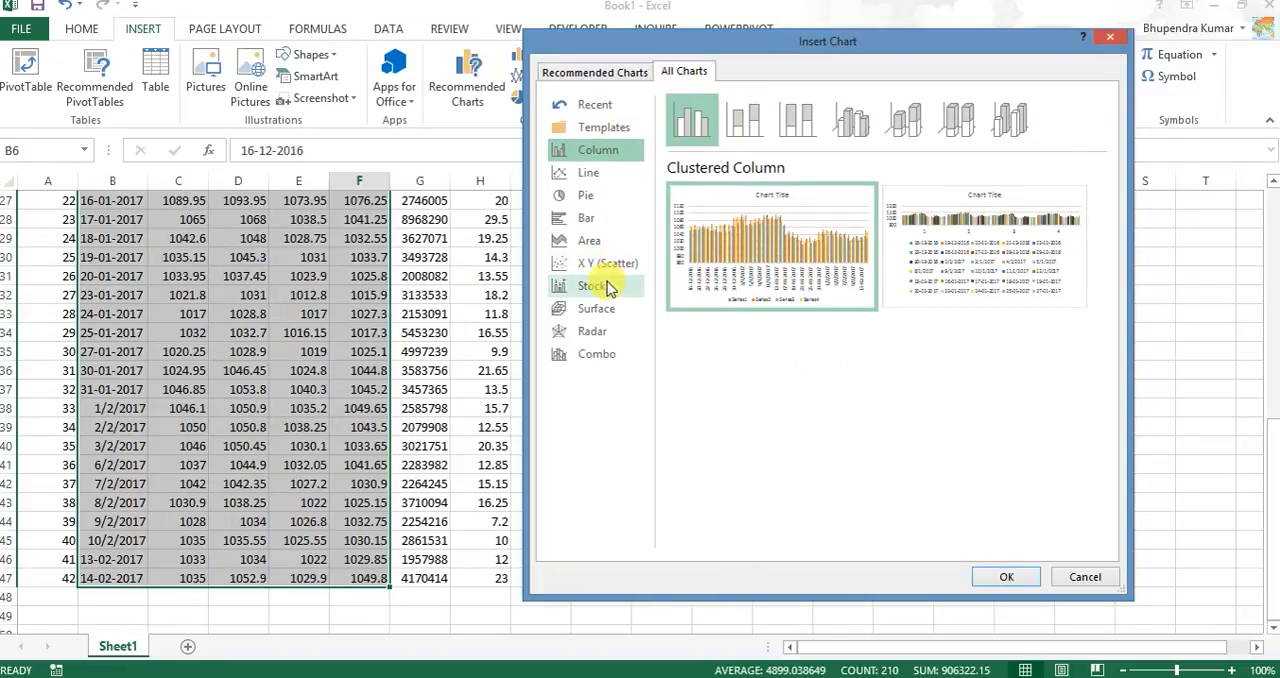
pyautogui.click(592, 286)
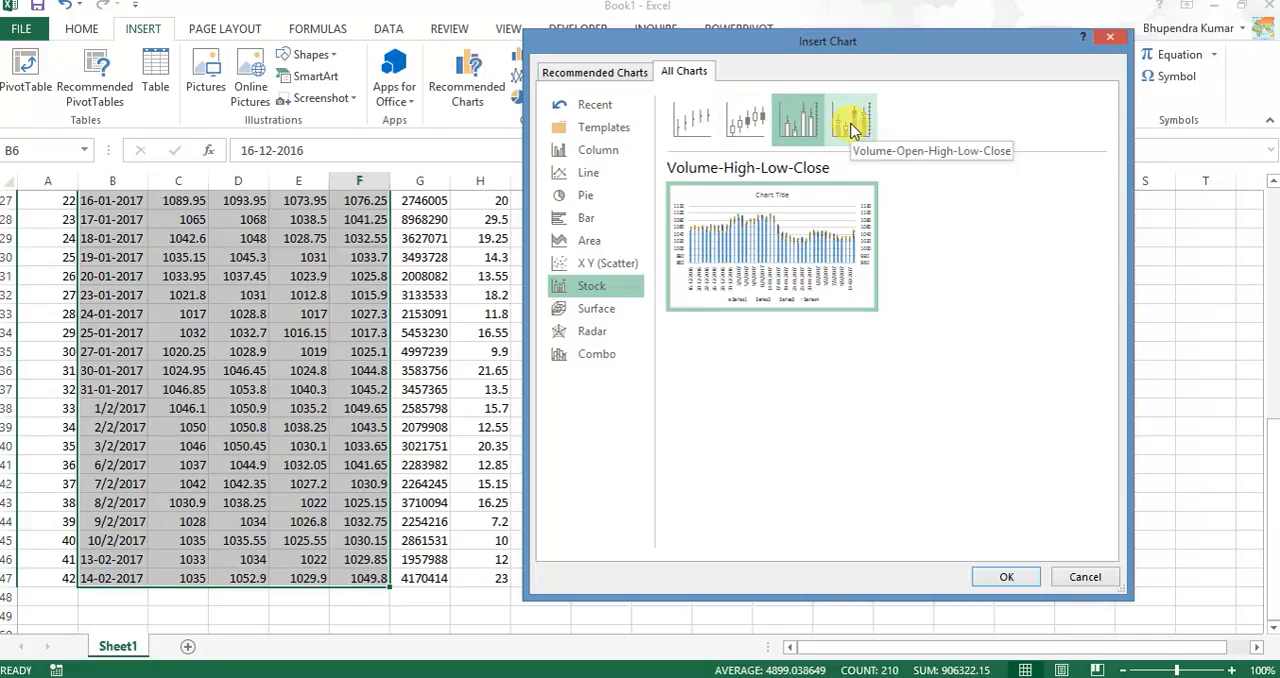
pyautogui.click(745, 118)
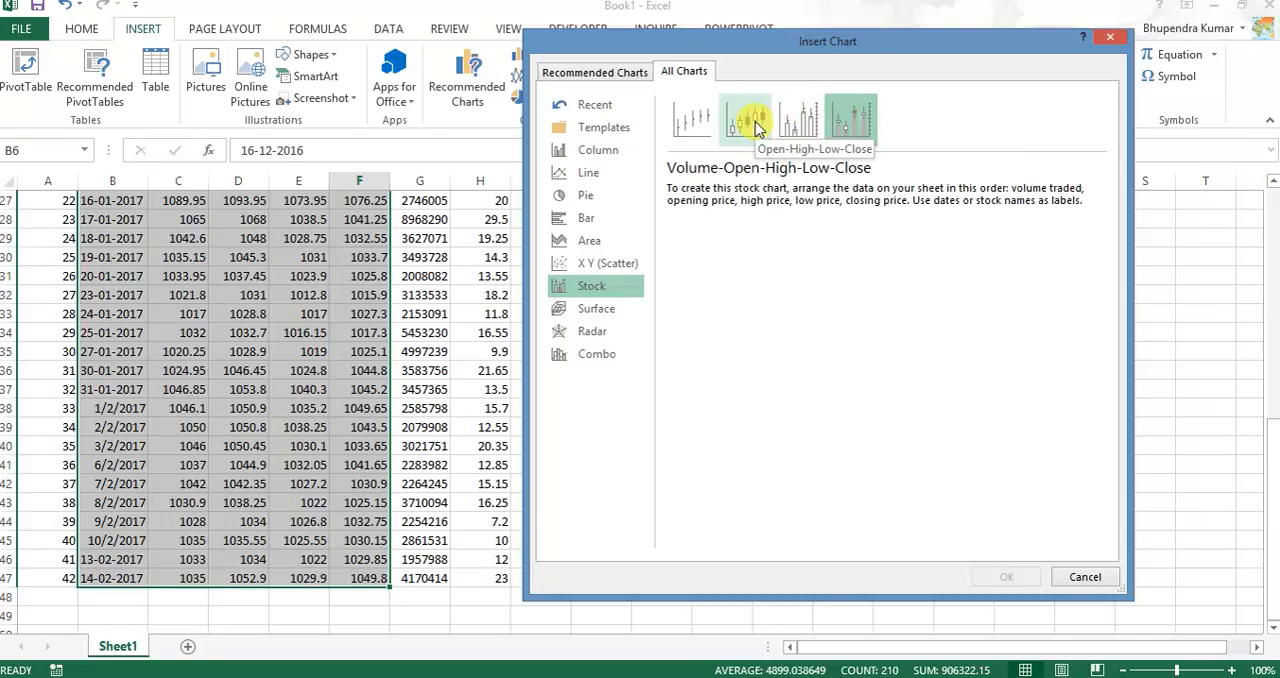
pyautogui.click(745, 118)
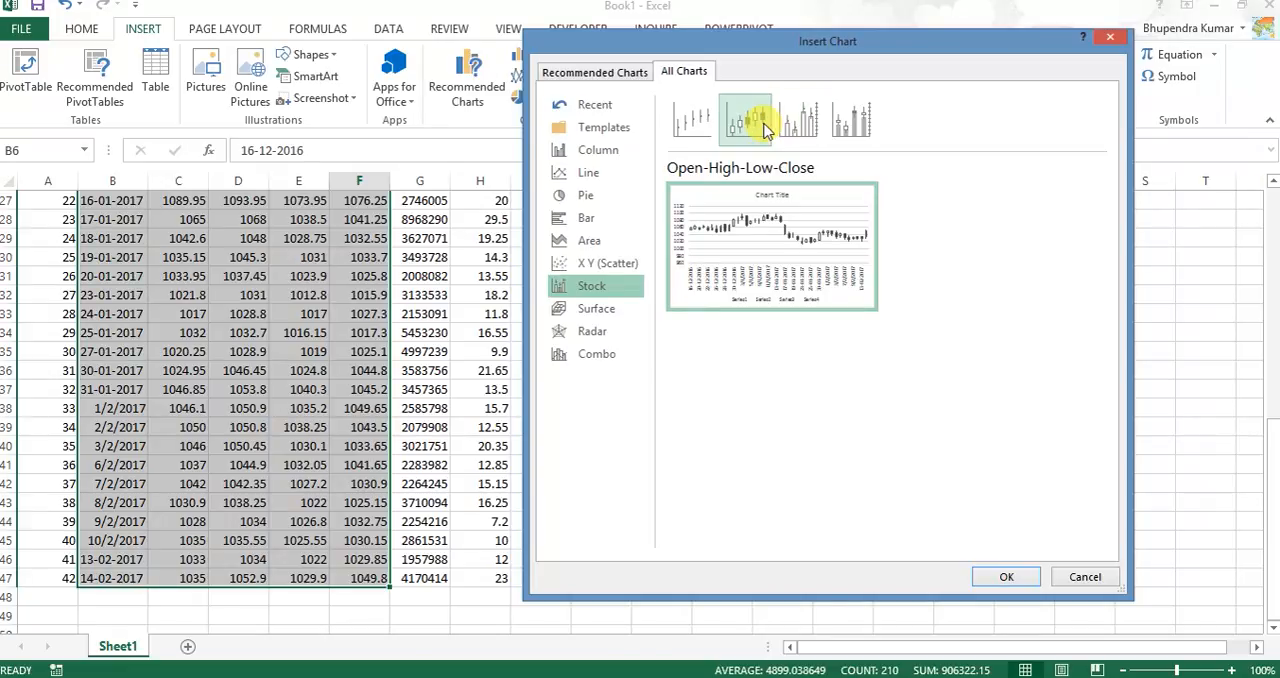
pyautogui.click(797, 118)
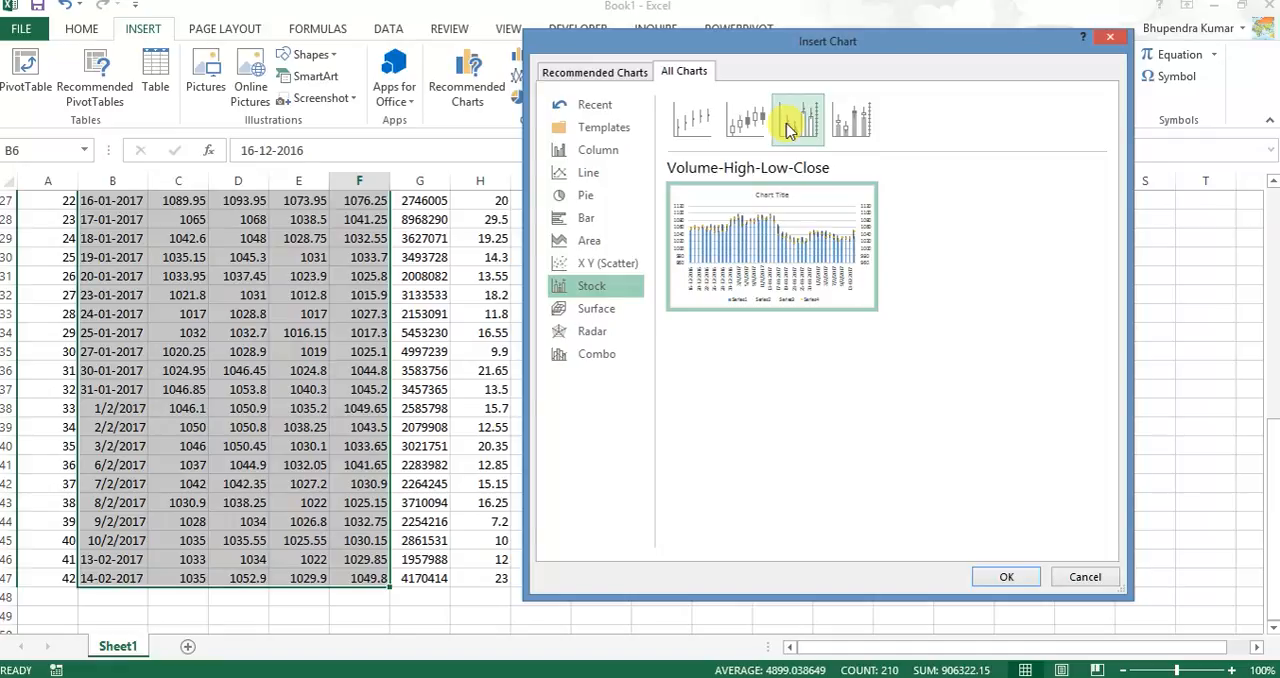
pyautogui.click(850, 119)
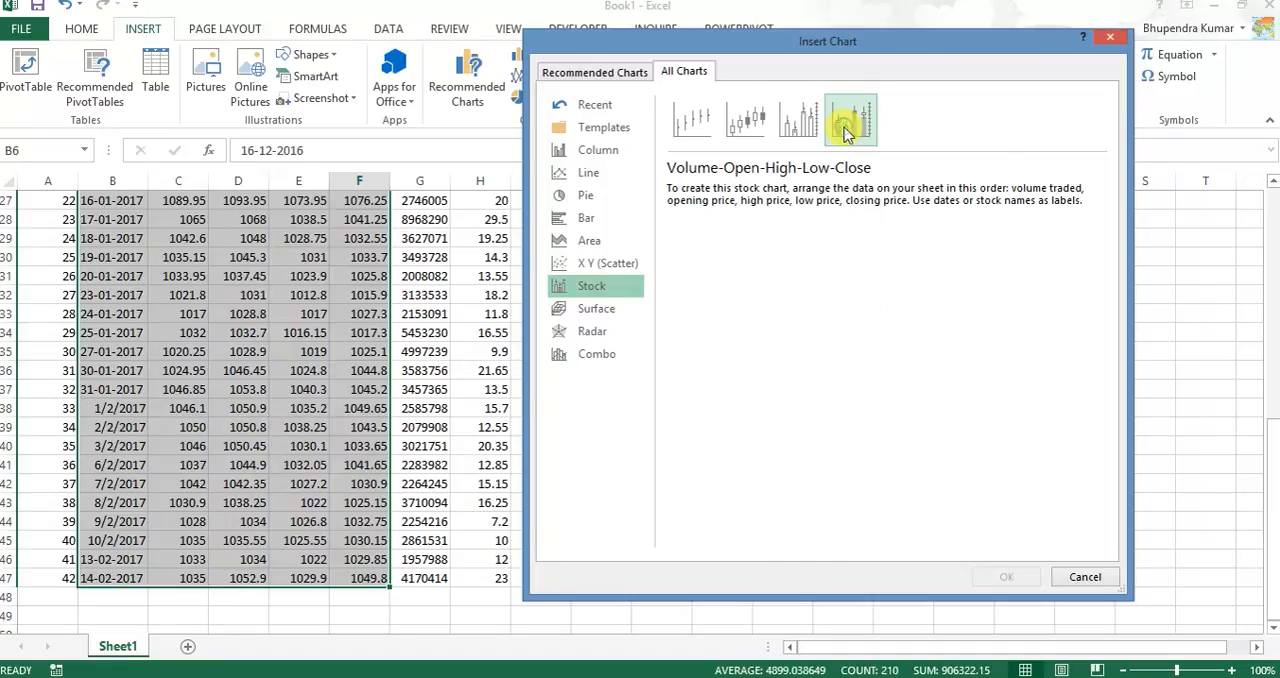
pyautogui.moveTo(848, 120)
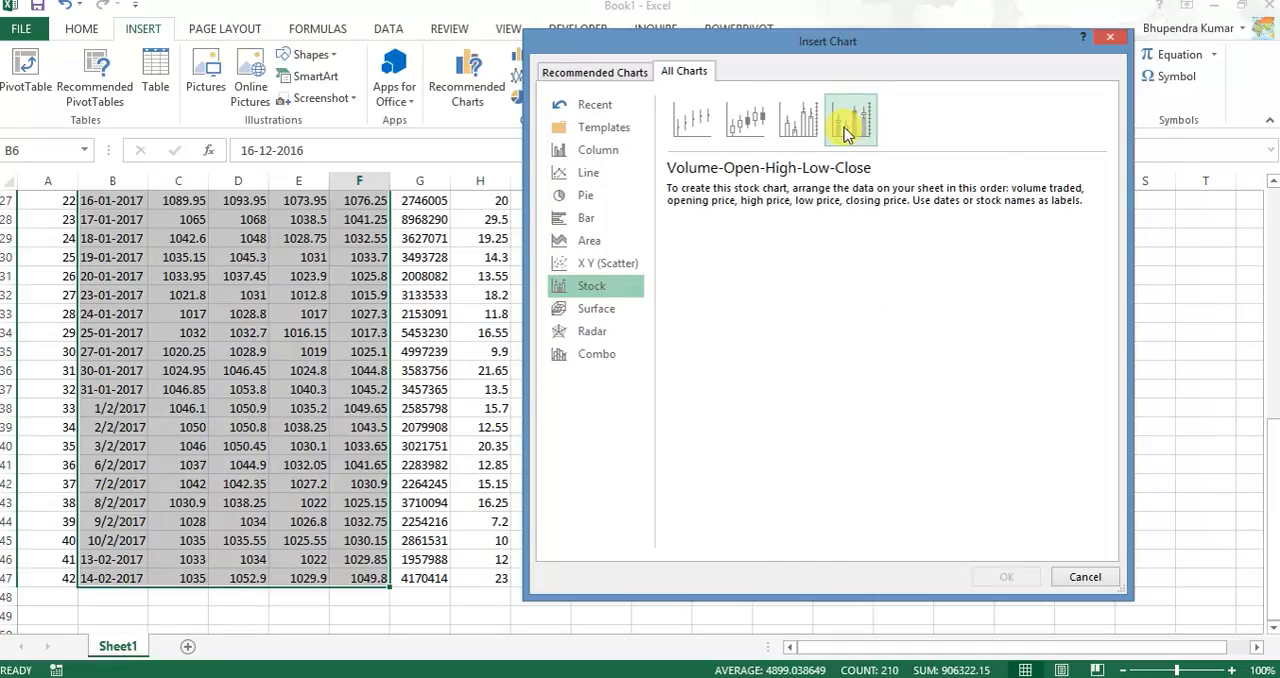
pyautogui.moveTo(850, 210)
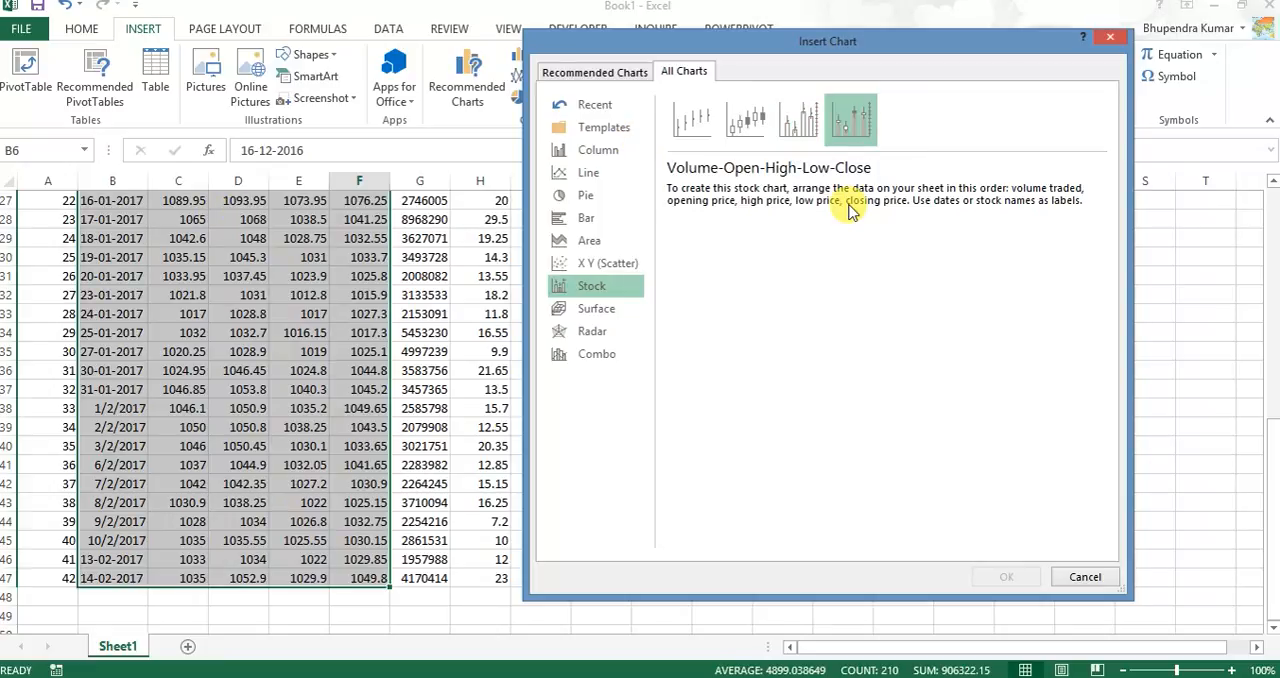
pyautogui.click(746, 119)
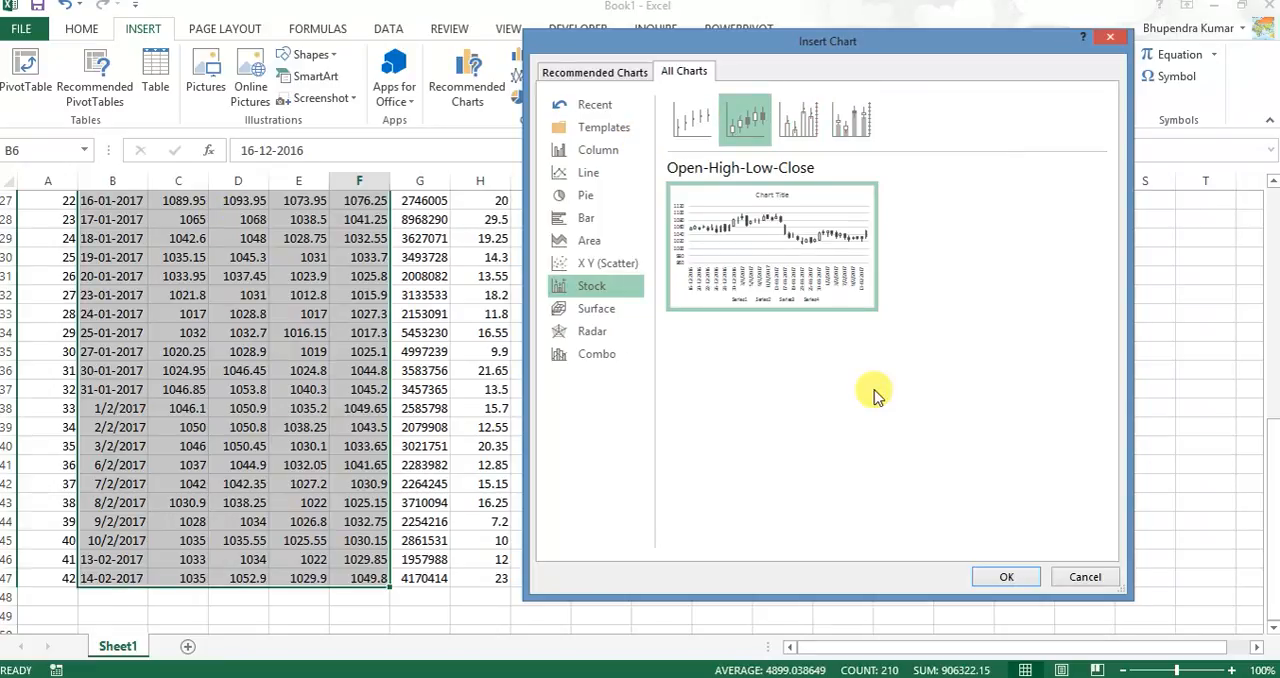
pyautogui.click(1006, 576)
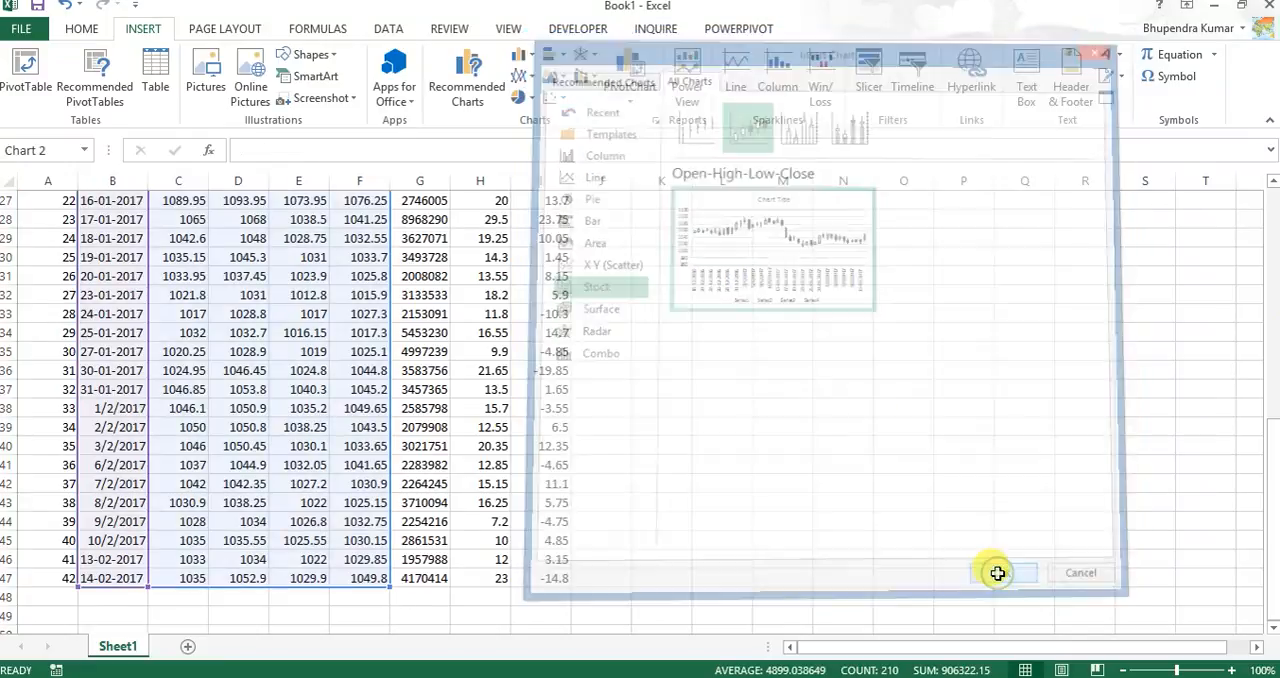
pyautogui.click(997, 572)
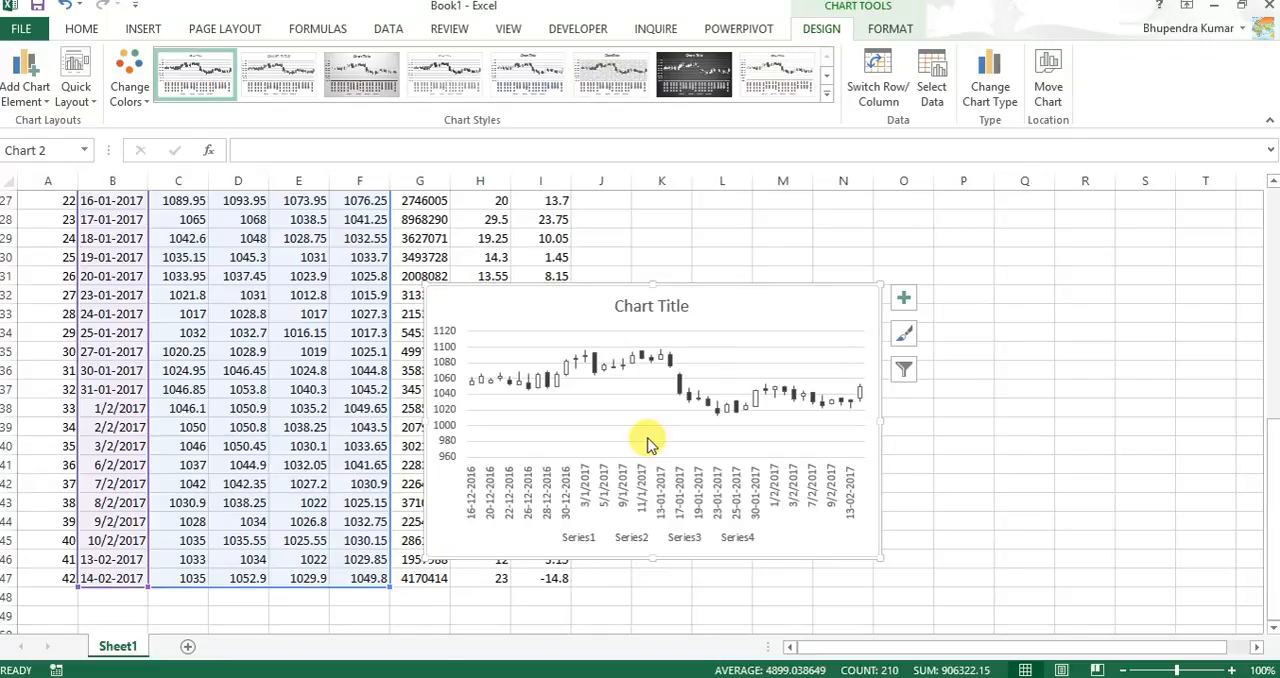
pyautogui.moveTo(573, 378)
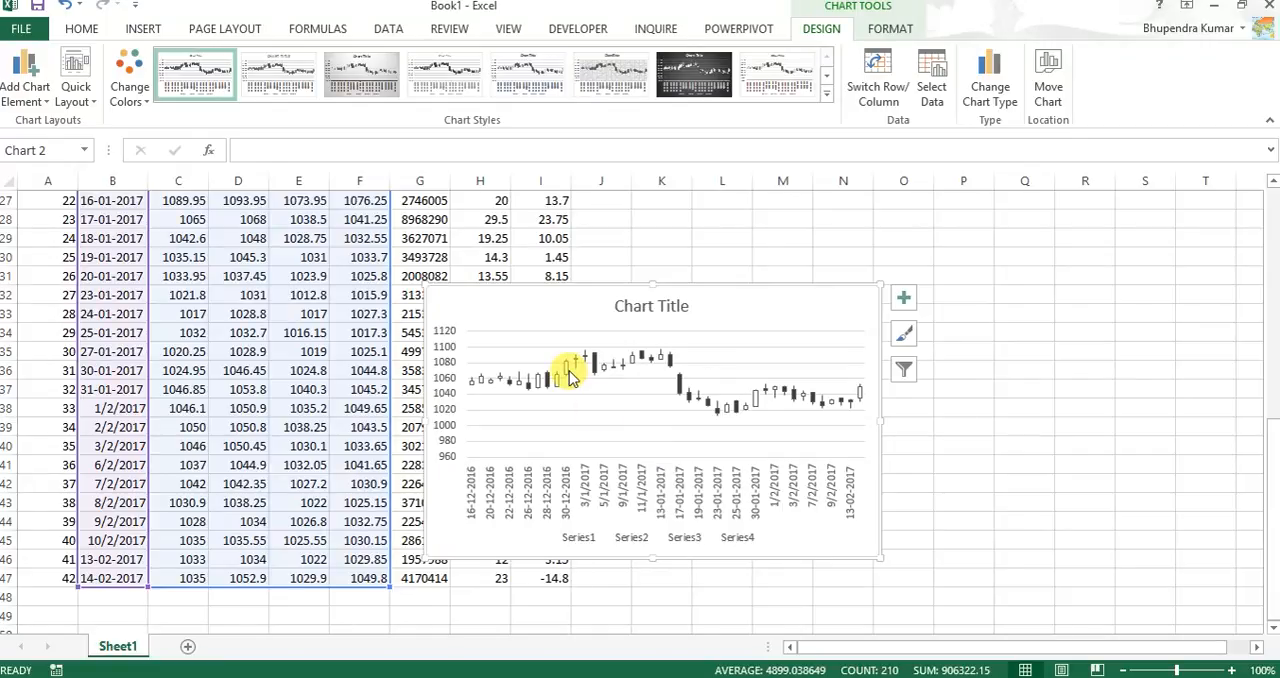
pyautogui.moveTo(522, 378)
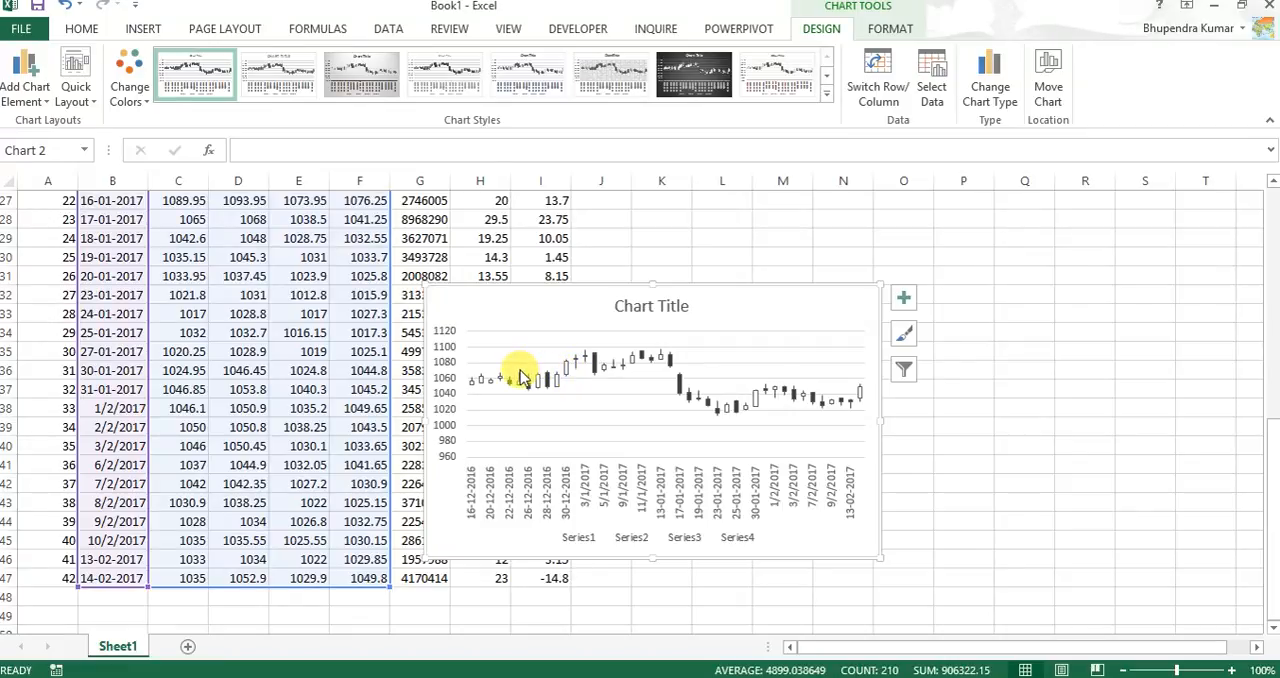
pyautogui.moveTo(785, 388)
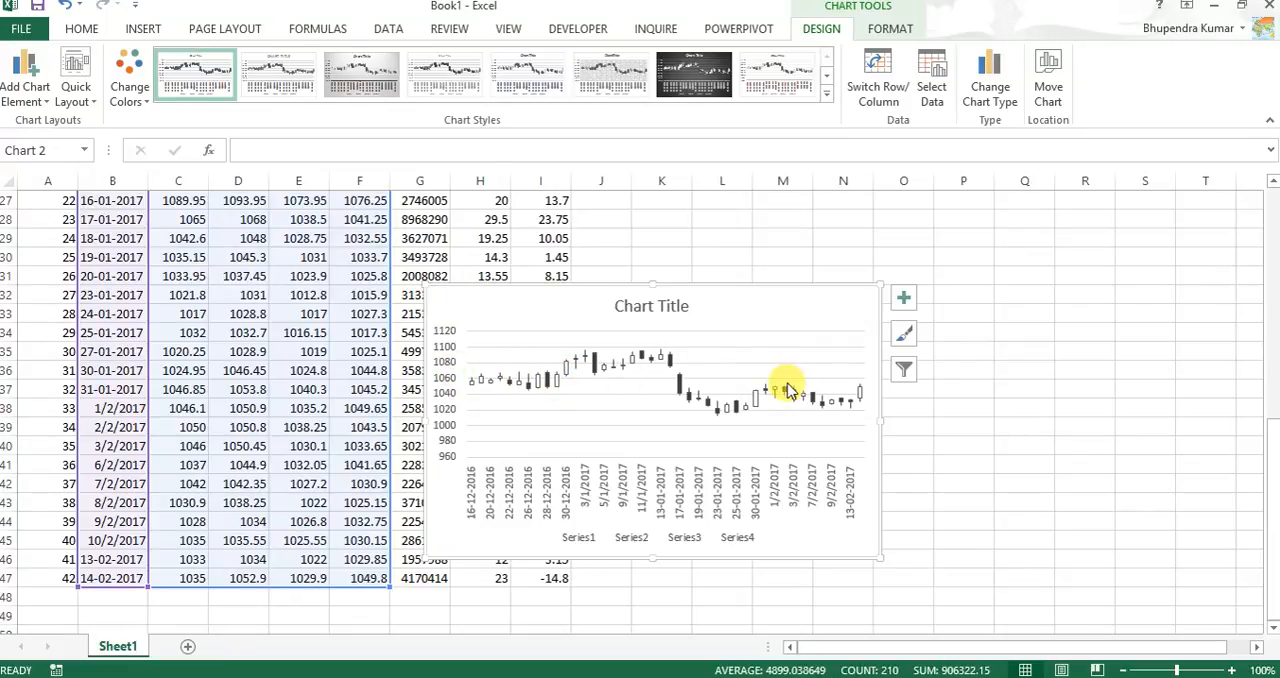
pyautogui.moveTo(788, 388)
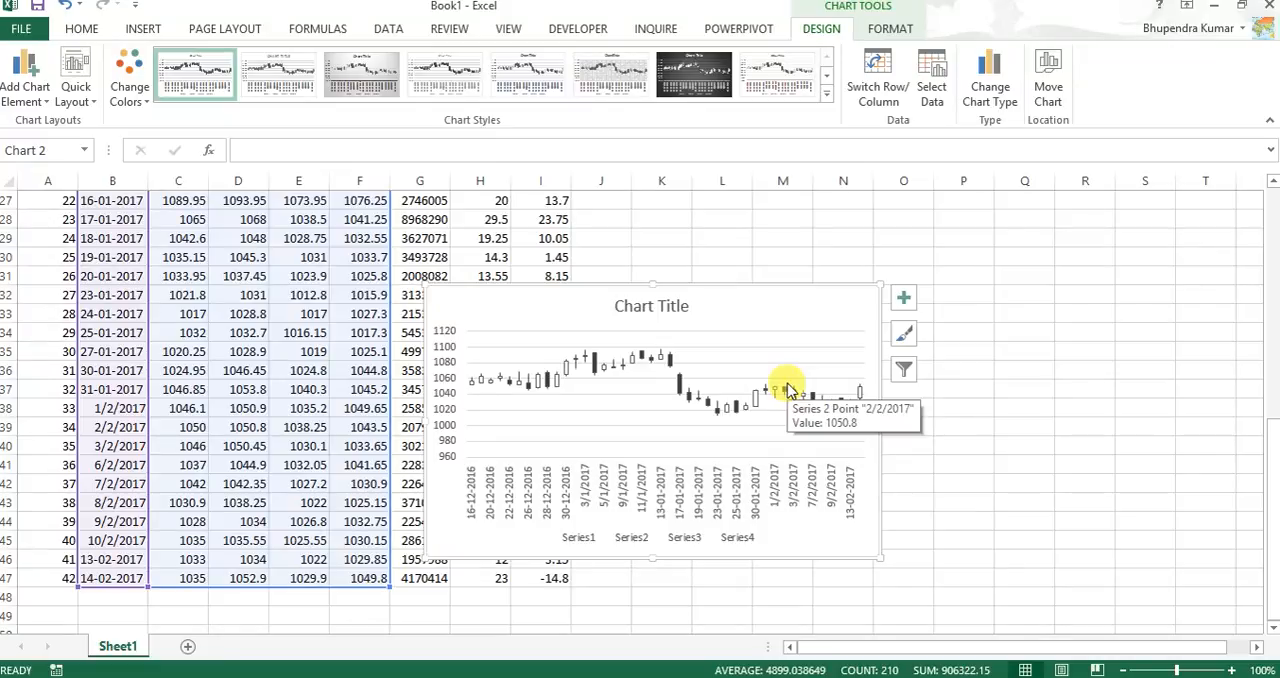